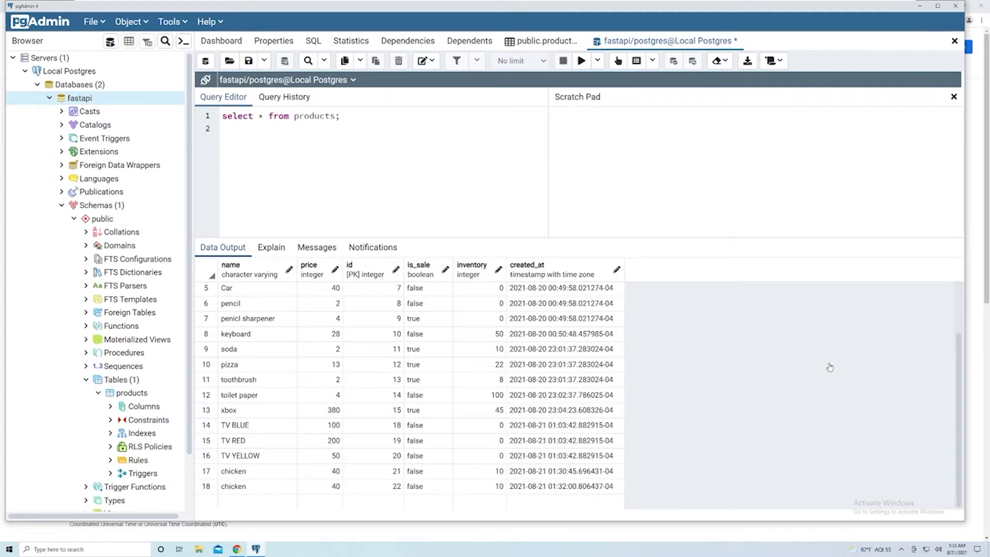
mouse_move(466, 407)
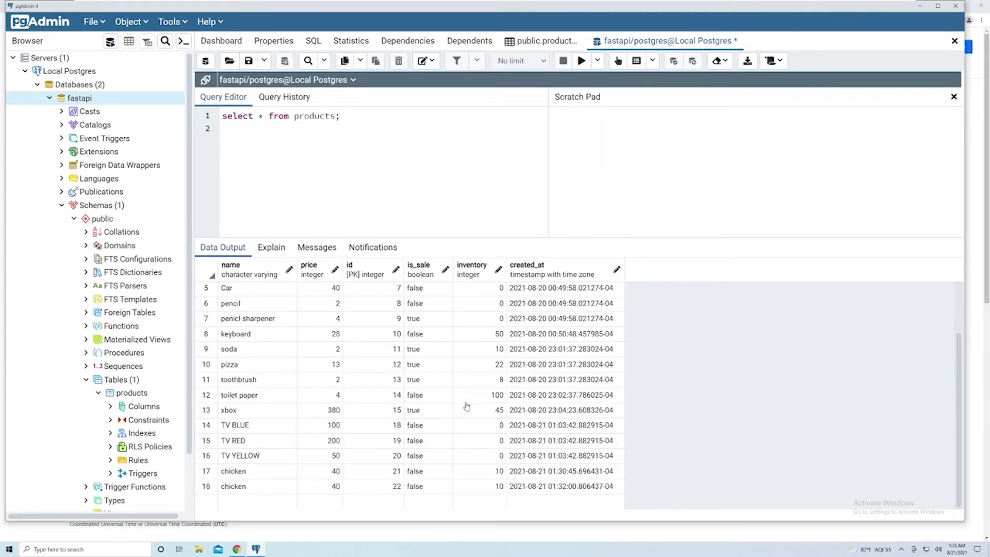
mouse_move(252, 504)
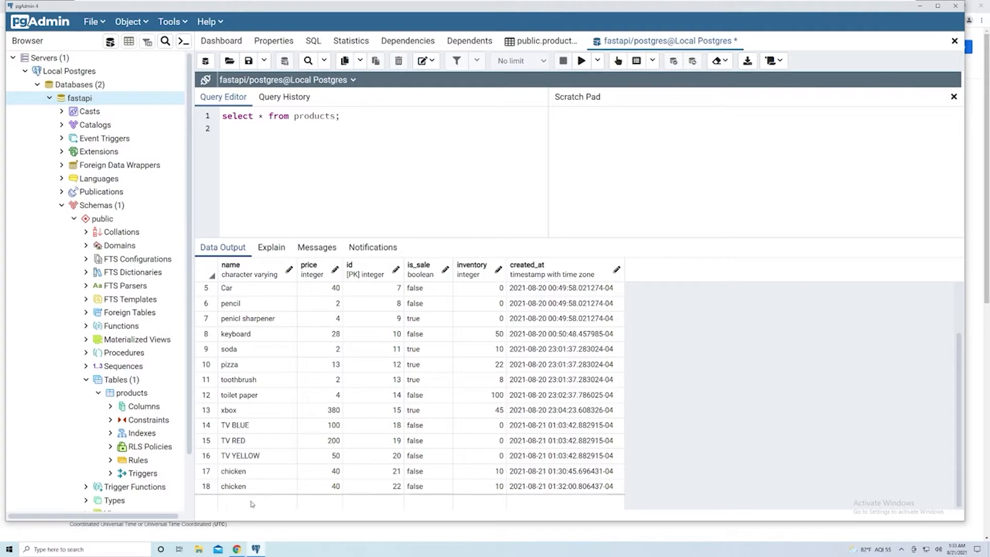
mouse_move(302, 497)
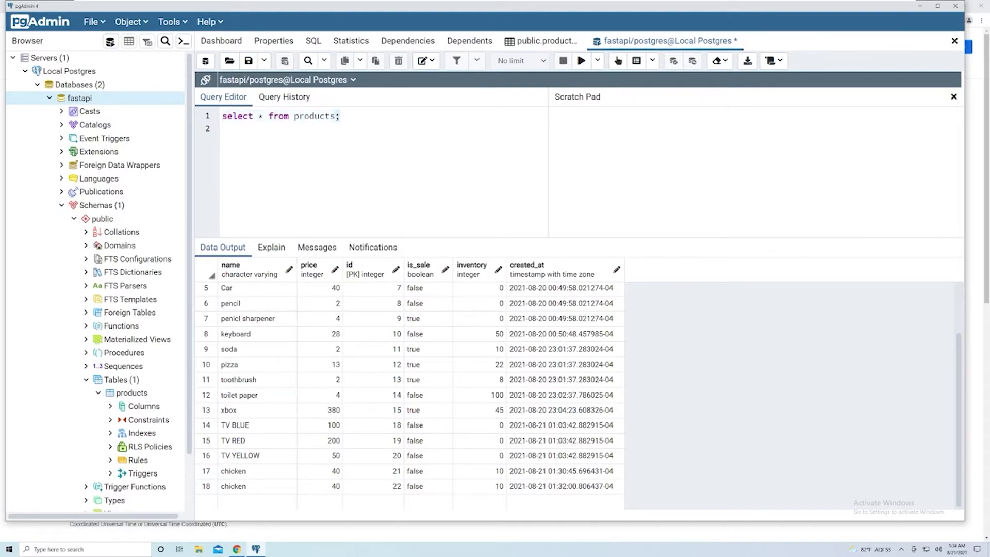
Step: Replace the select query with INSERT INTO products () VALUES () as an empty skeleton
key(ctrl+a)
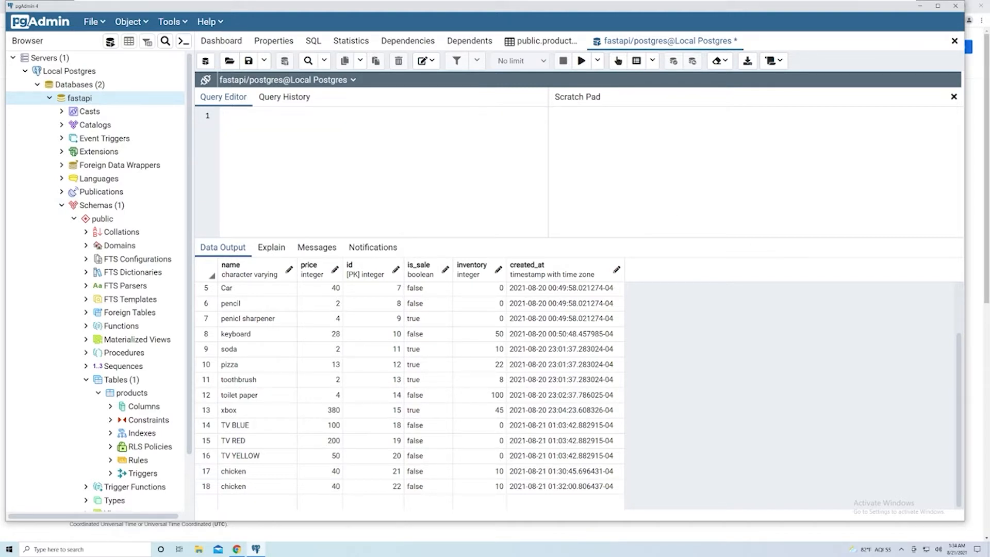
text(INSERT)
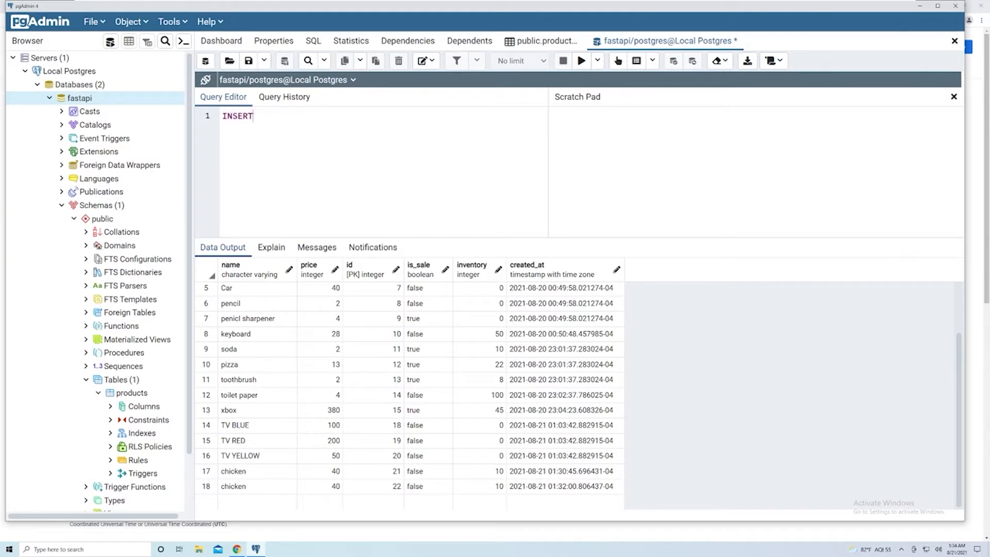
text(IN)
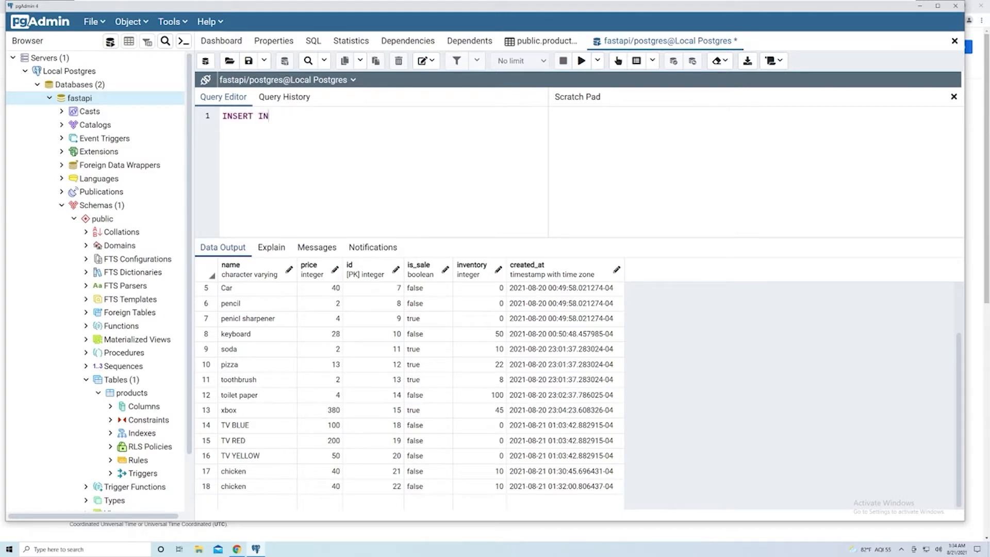
text(TO)
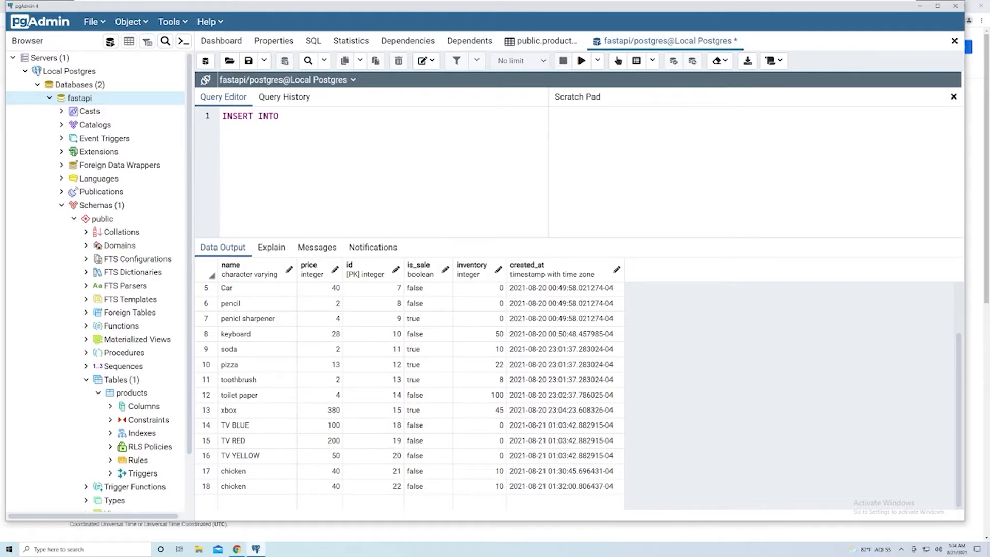
text(poru)
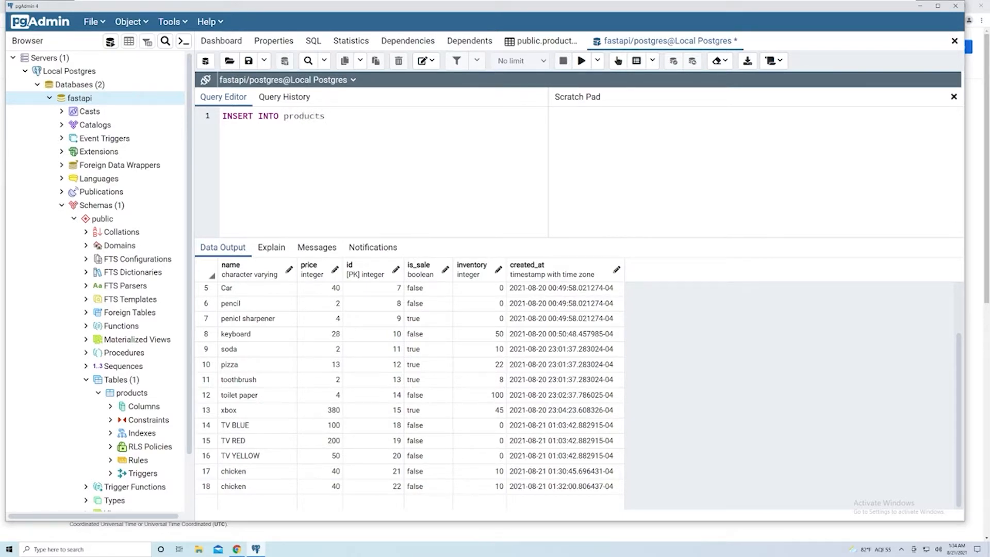
text(())
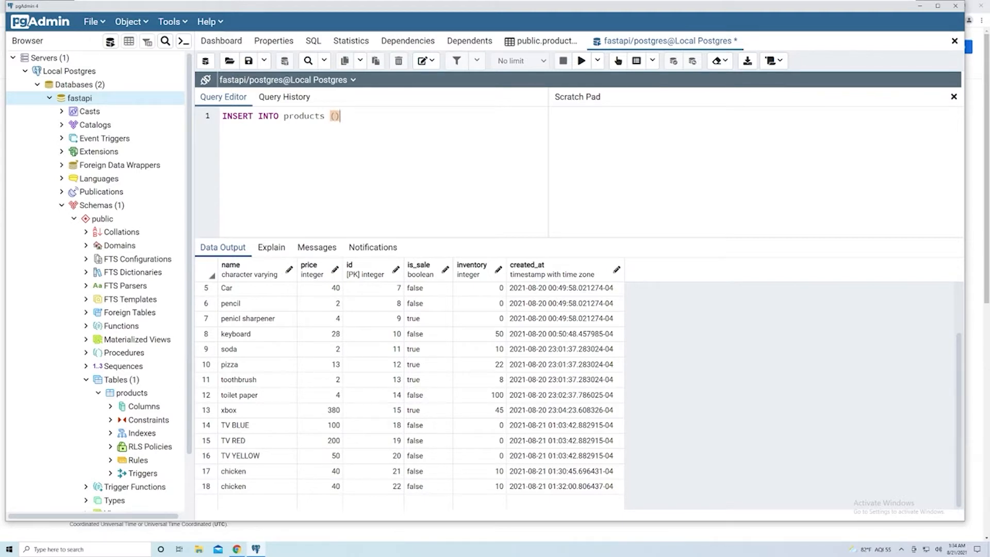
text(V)
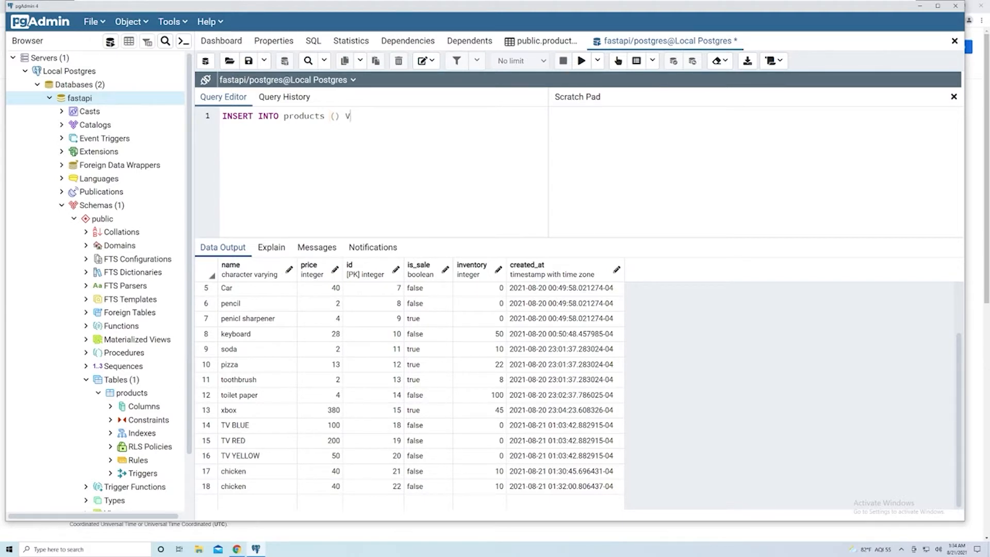
text(A)
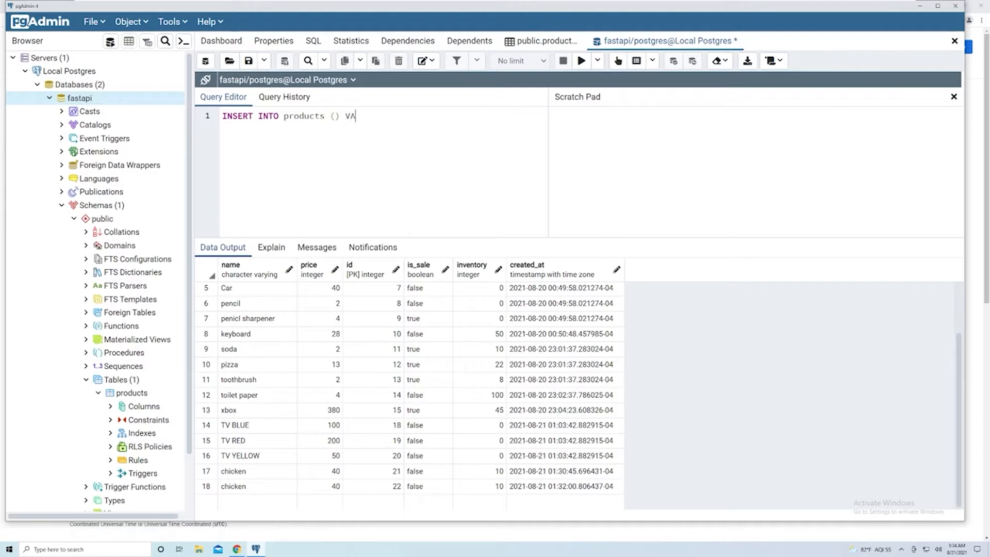
text(LUES ())
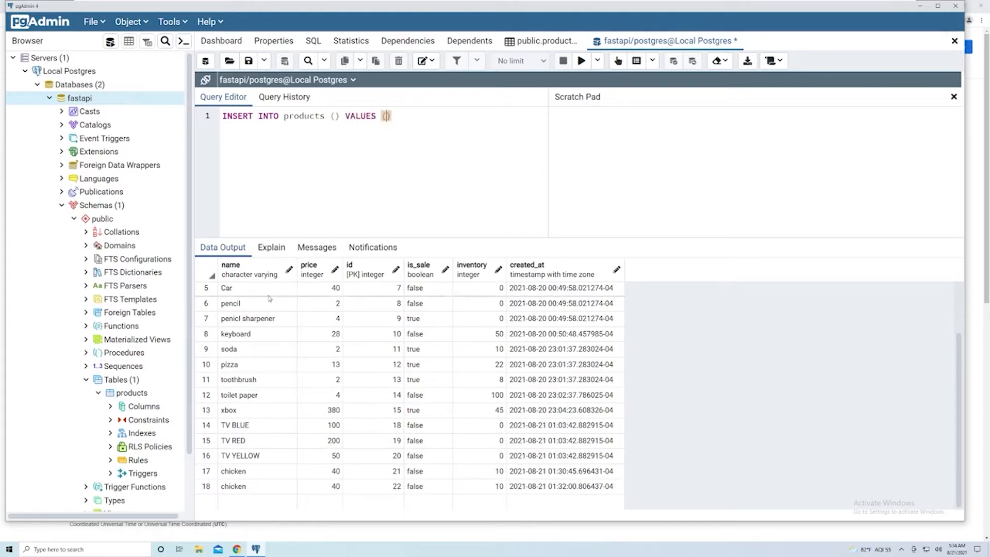
scroll(up, 3)
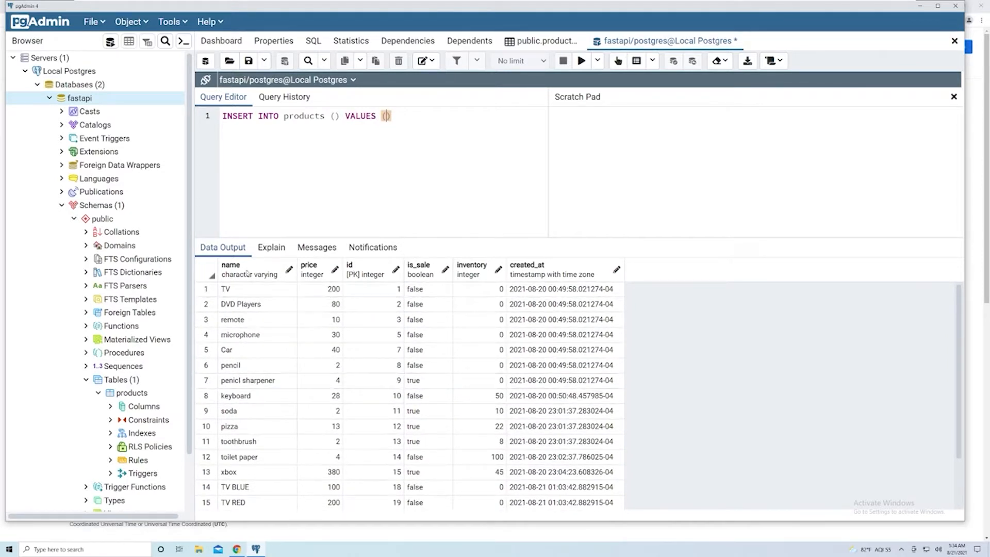
mouse_move(369, 318)
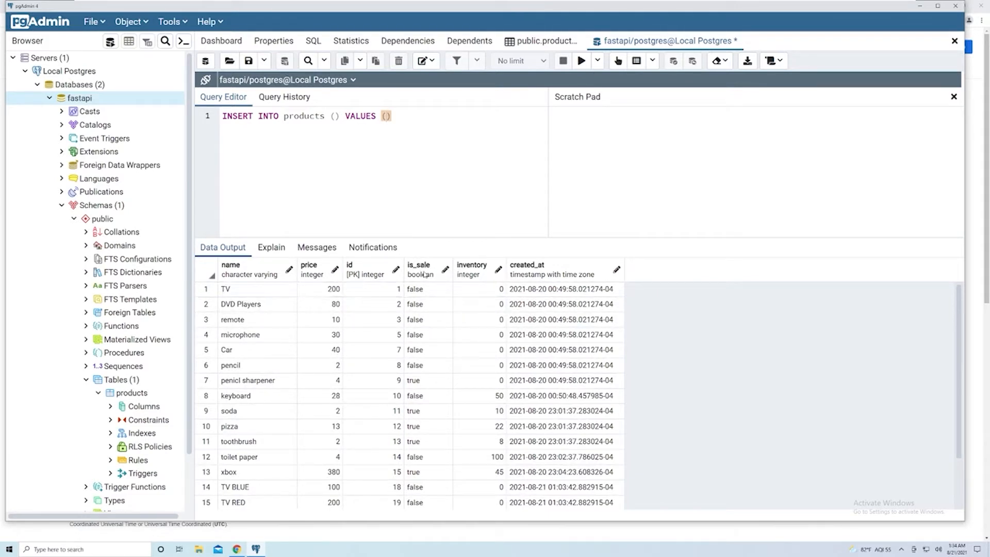
mouse_move(498, 271)
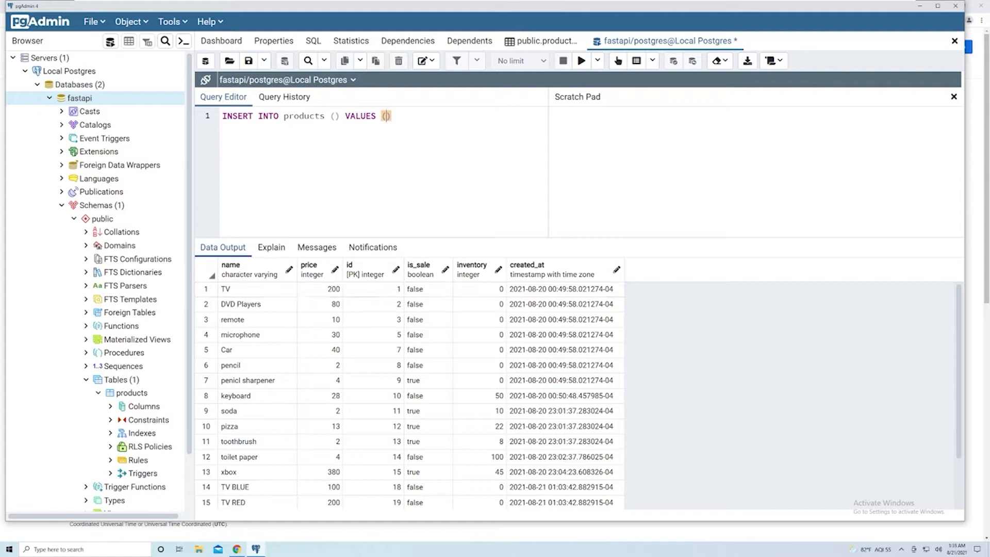
Step: Fill the column list with name, price, inventory and move into the VALUES parentheses
text(name)
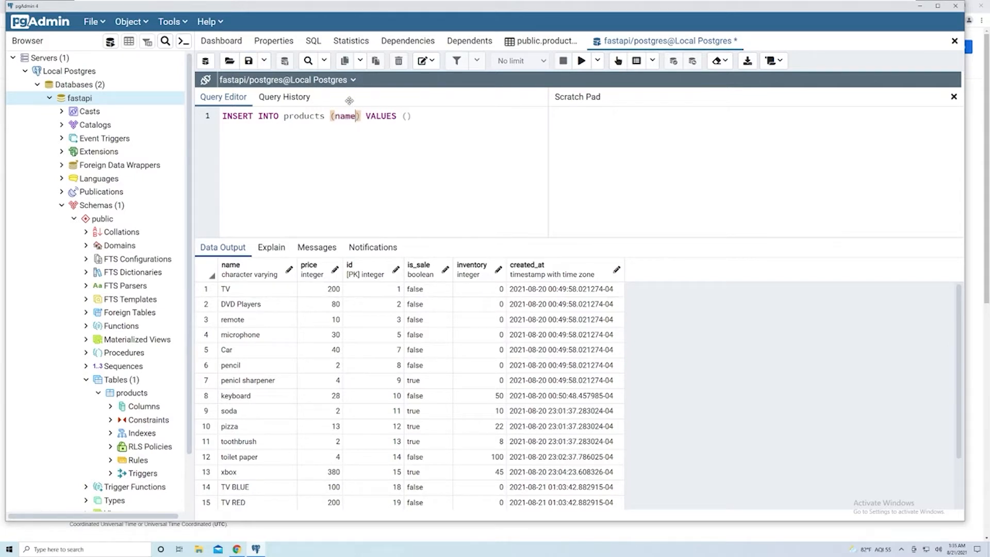
text(, price)
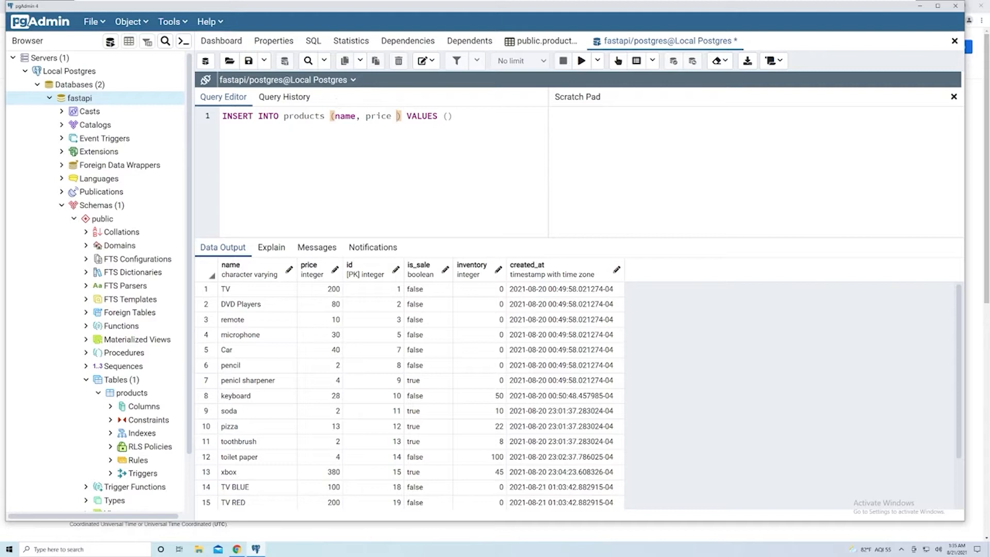
text(,)
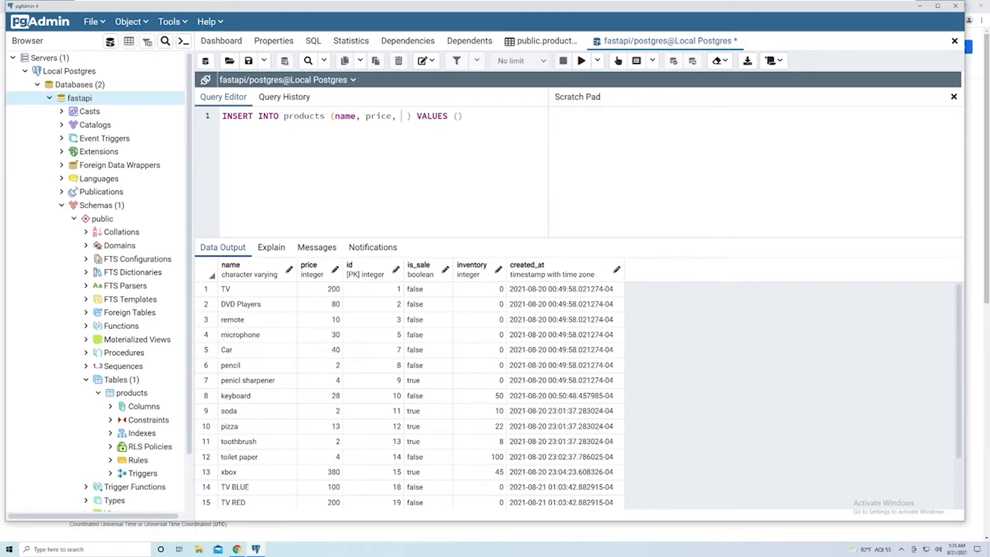
text(inven)
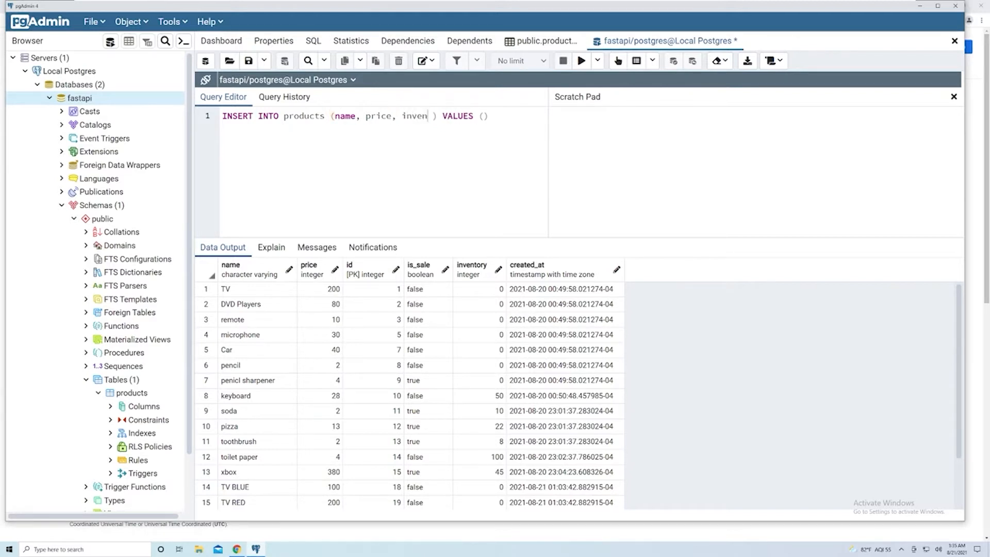
text(tory)
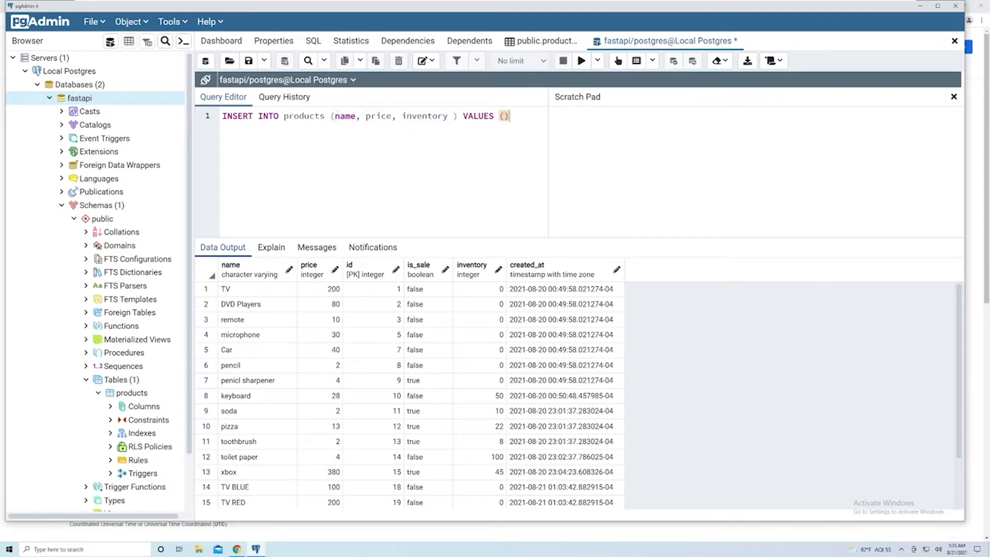
mouse_move(503, 115)
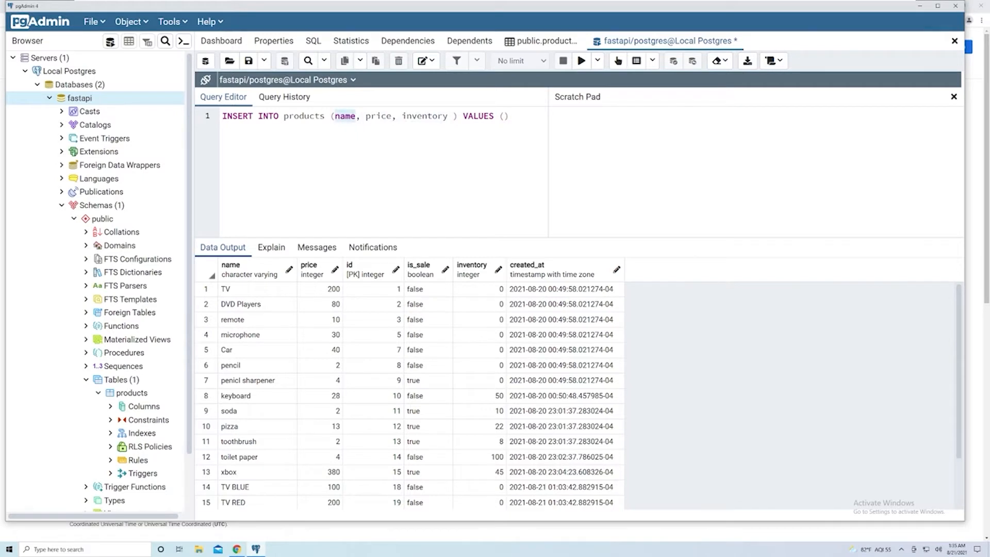
click(502, 116)
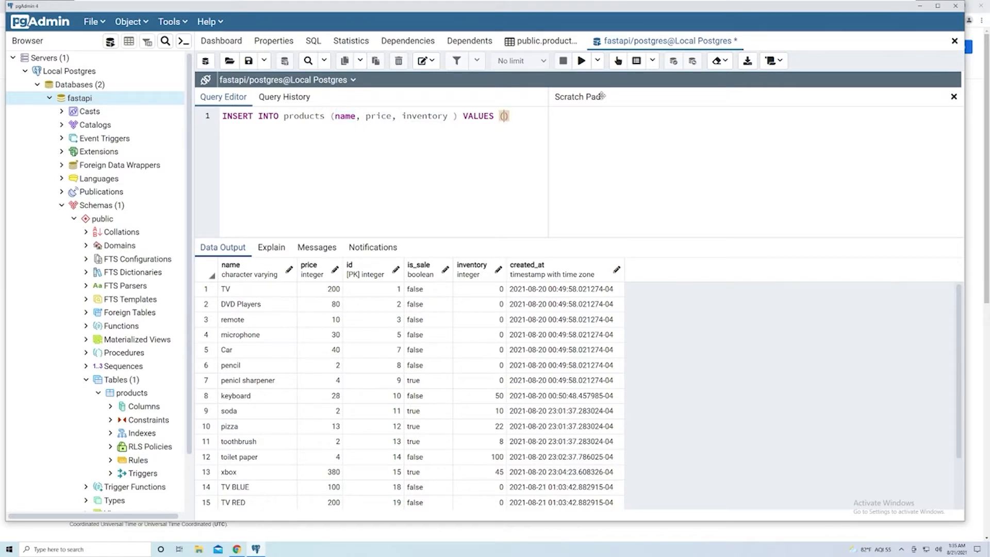
Step: Fill the VALUES list with 'tortilla', 4, 1000 and end the statement with a semicolon
text(')
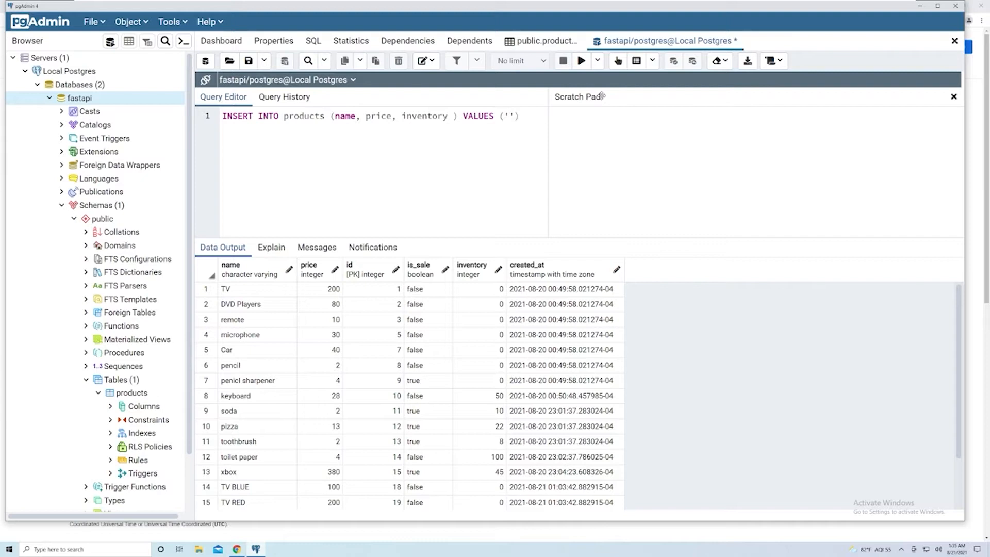
text(torti)
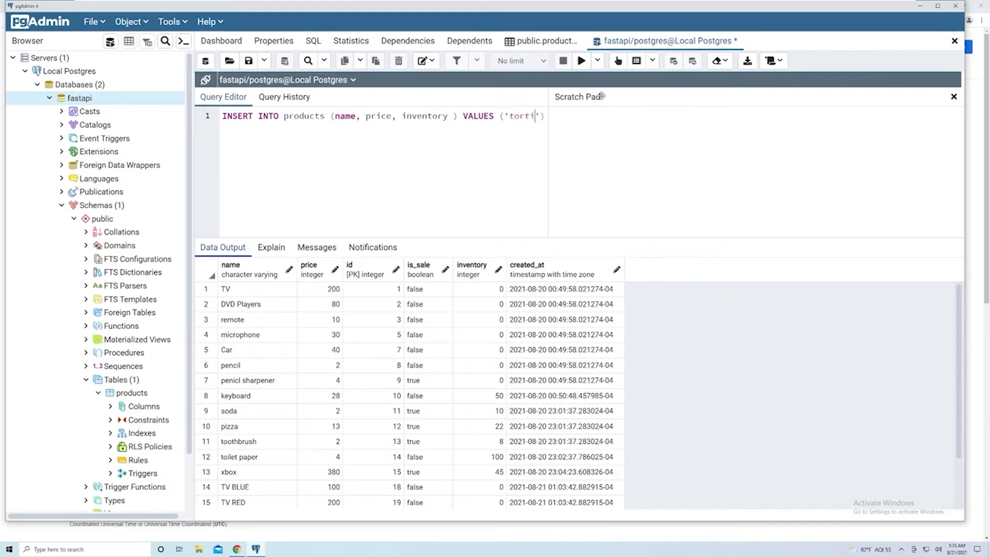
text(lla)
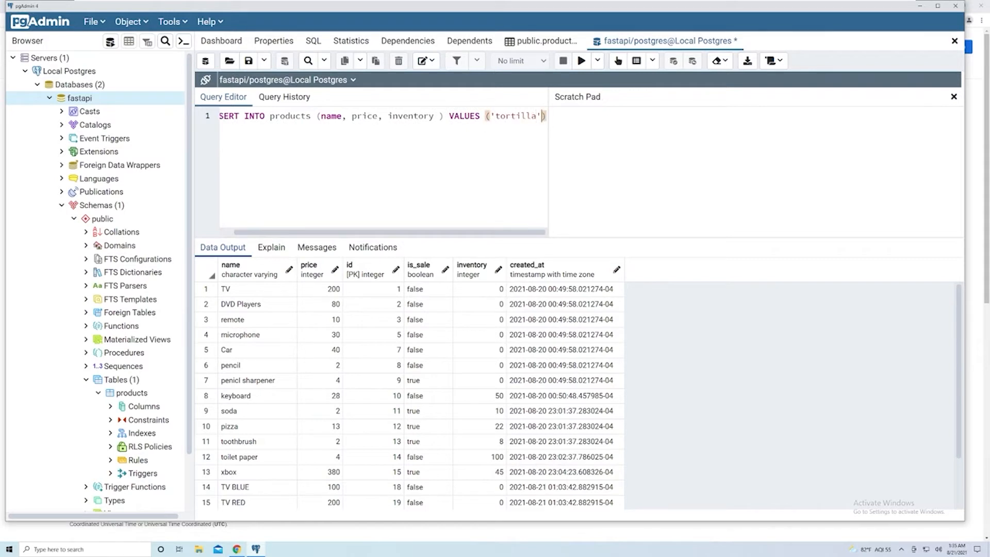
mouse_move(718, 99)
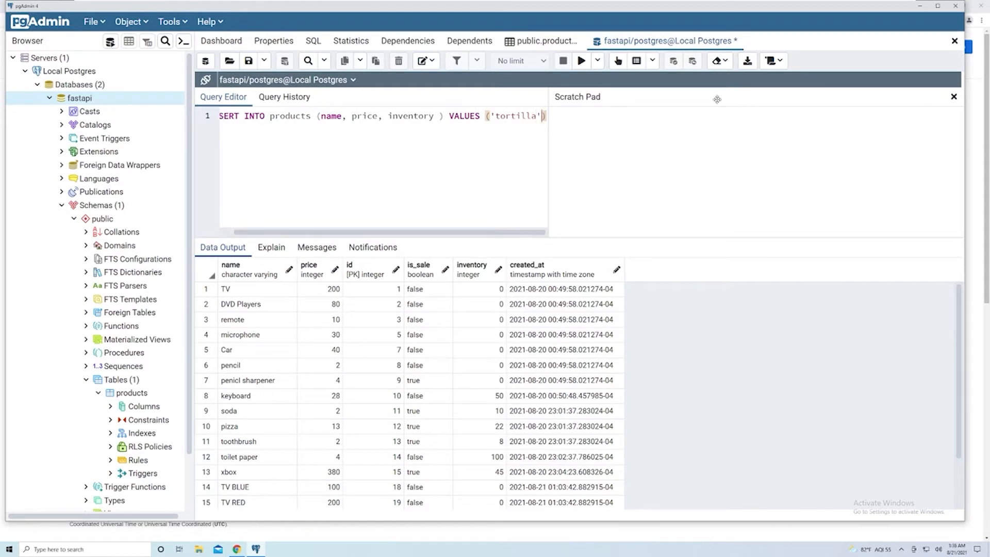
text(, 4, 1000)
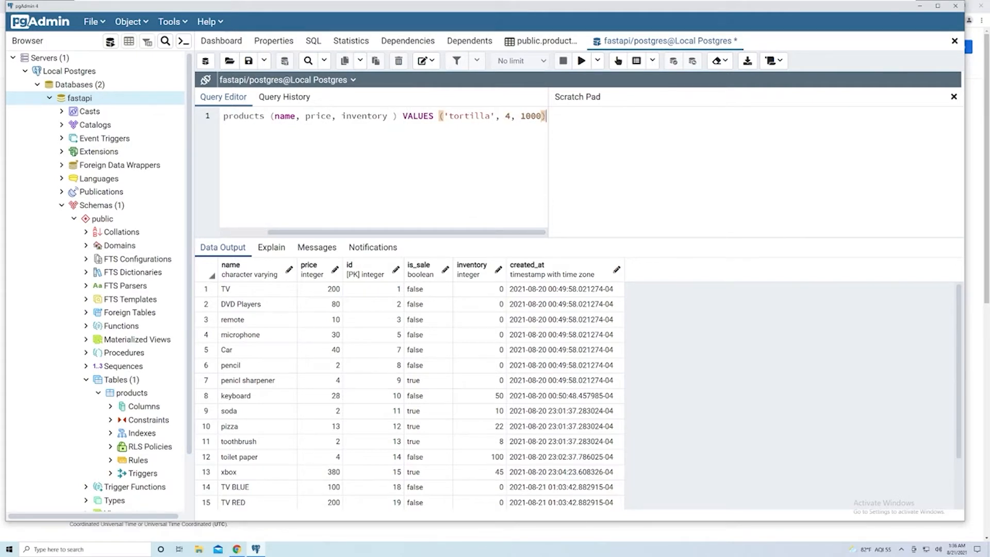
text(;)
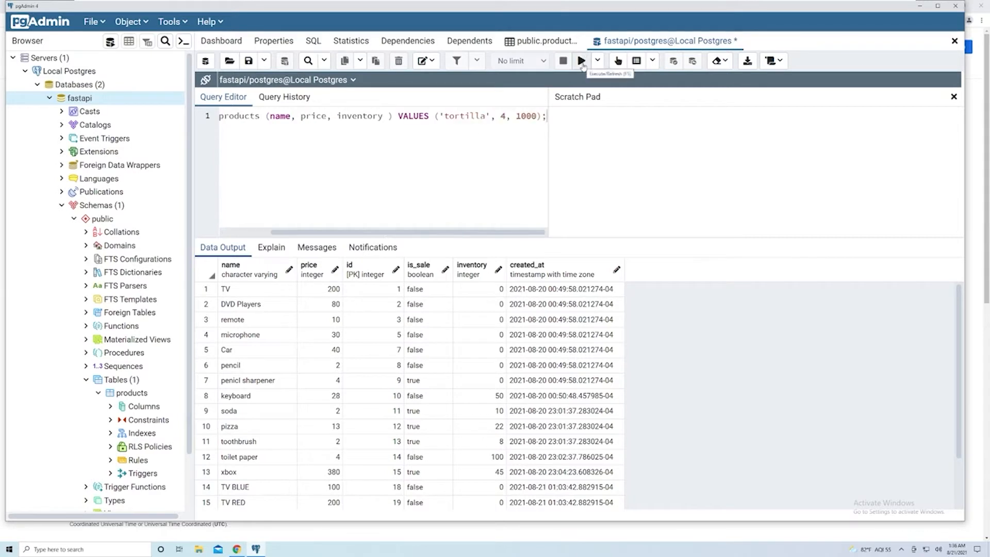
Step: Run the tortilla insert and check the one-row-inserted message
click(580, 61)
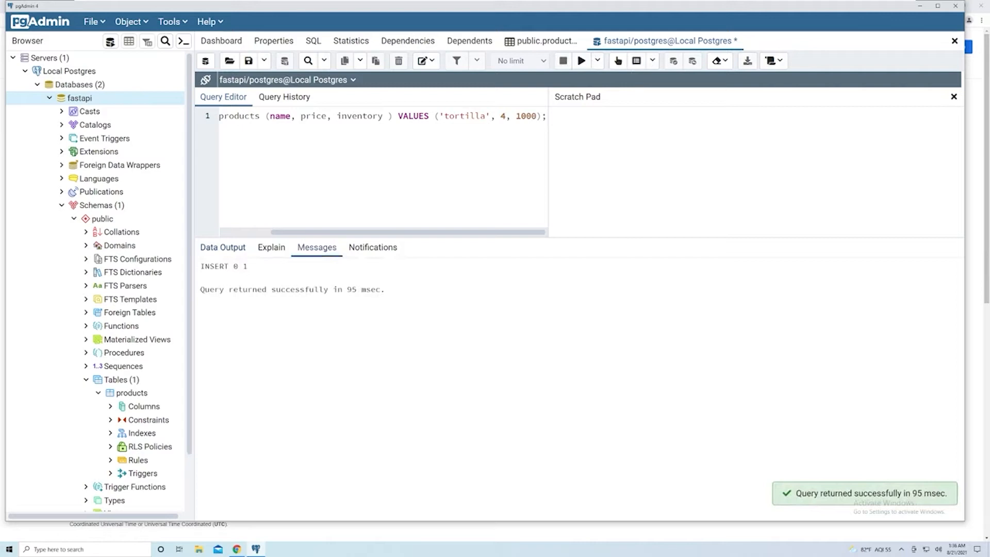
double_click(223, 266)
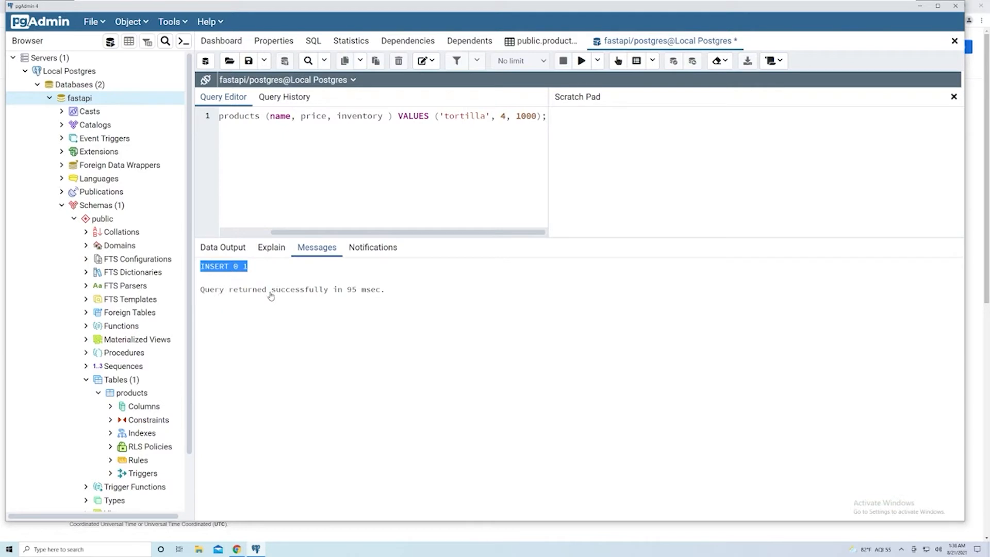
mouse_move(333, 296)
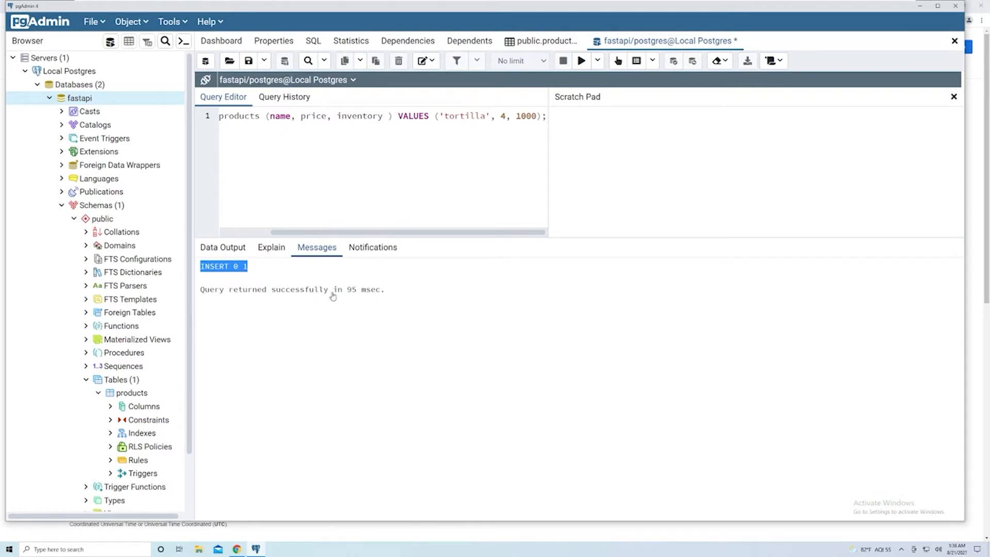
mouse_move(241, 272)
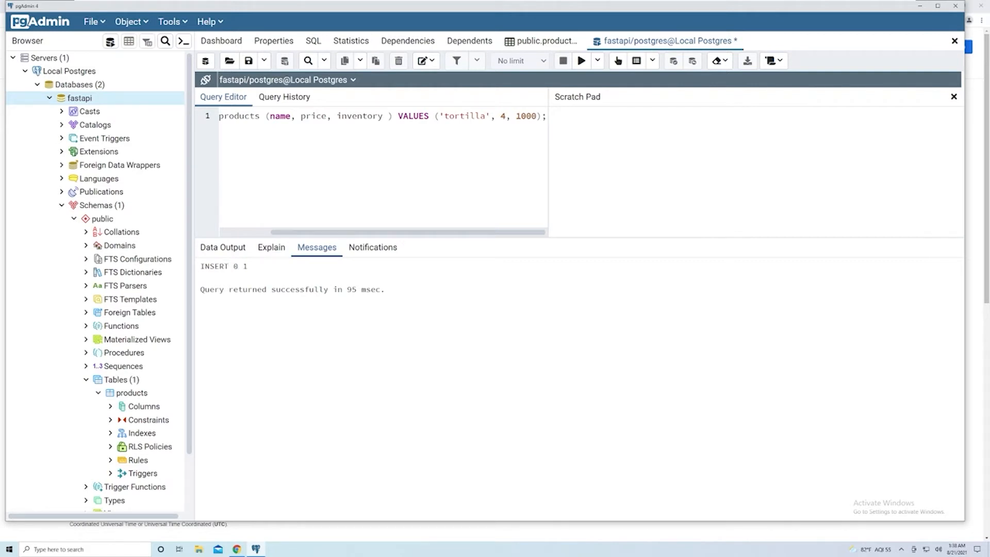
double_click(244, 266)
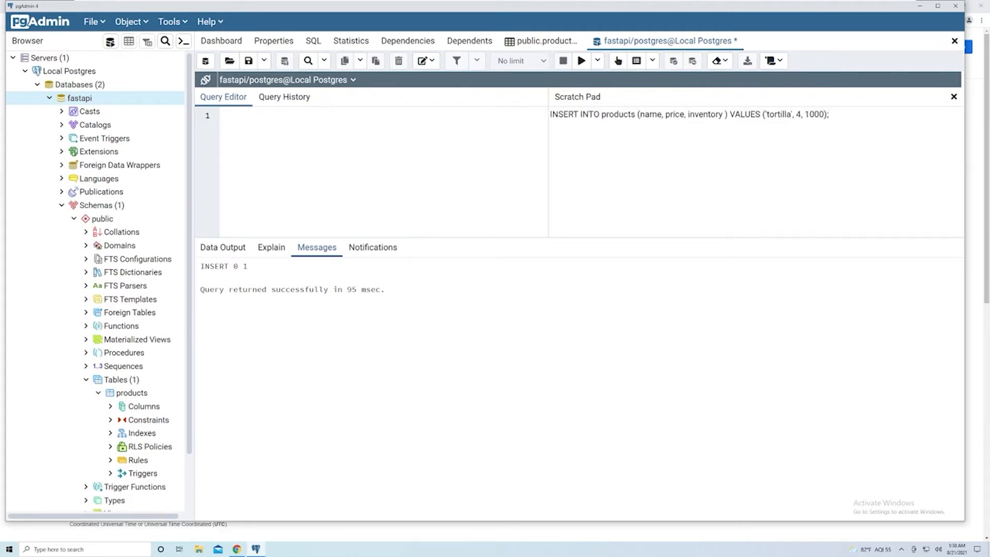
Step: Write select * from products; to list all rows including the new tortilla
text(select * from rows;)
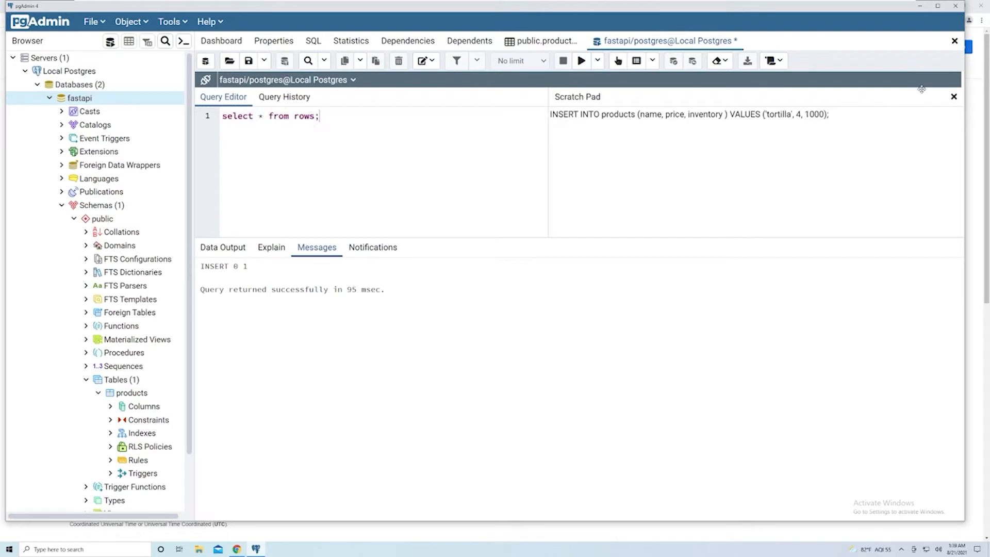
key(BackSpace)
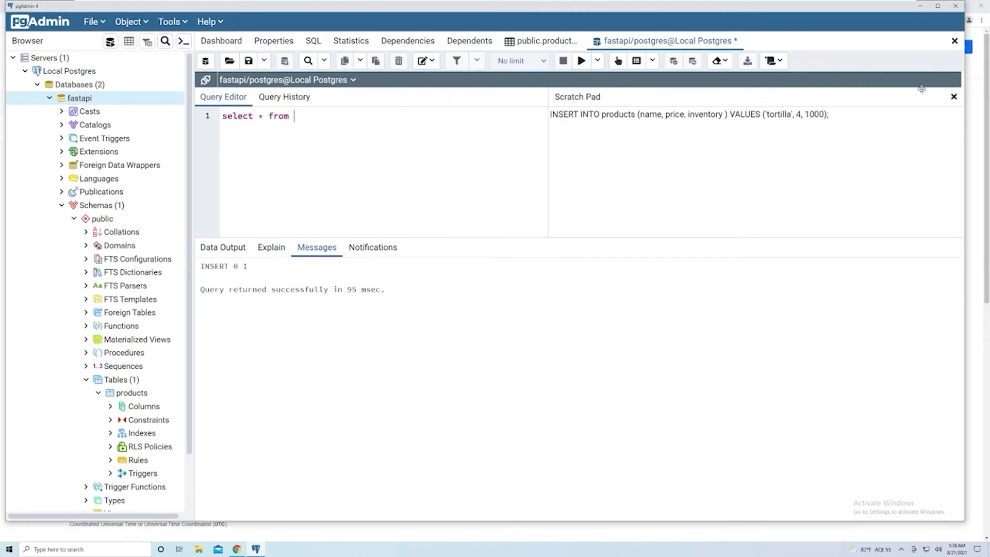
text(products)
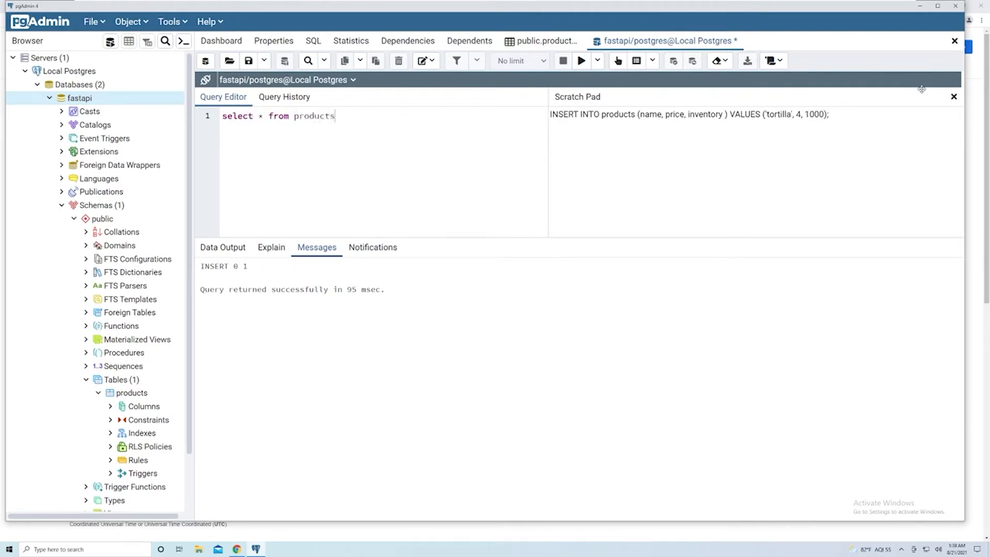
text(;)
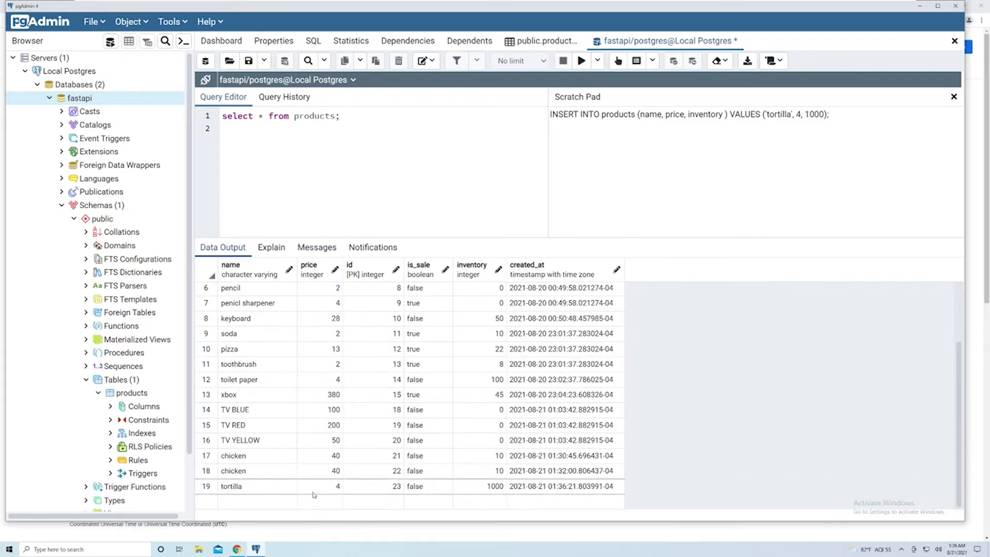
mouse_move(372, 504)
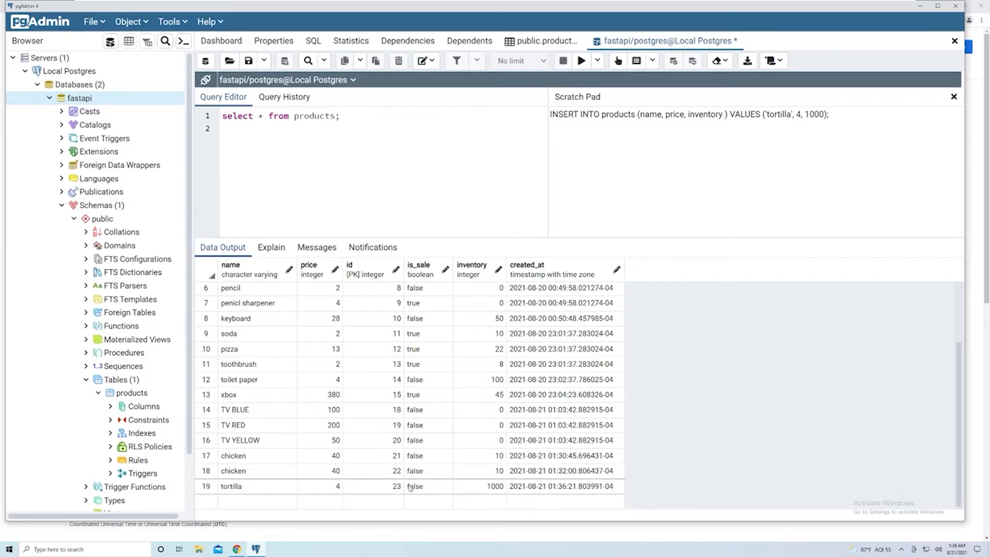
mouse_move(458, 403)
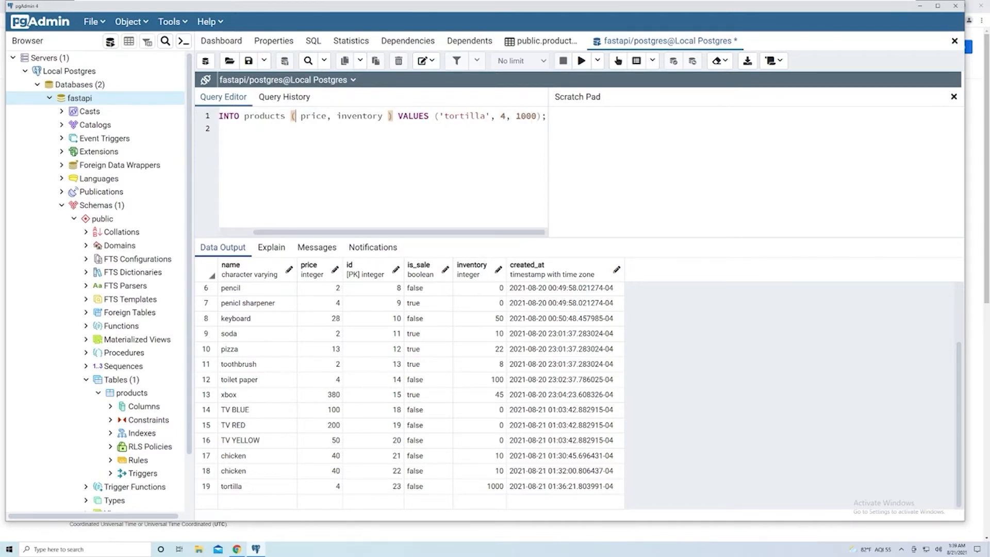
Step: Reorder the insert columns to price, name, inventory with values 4, 'tortilla', 1000
text(name,)
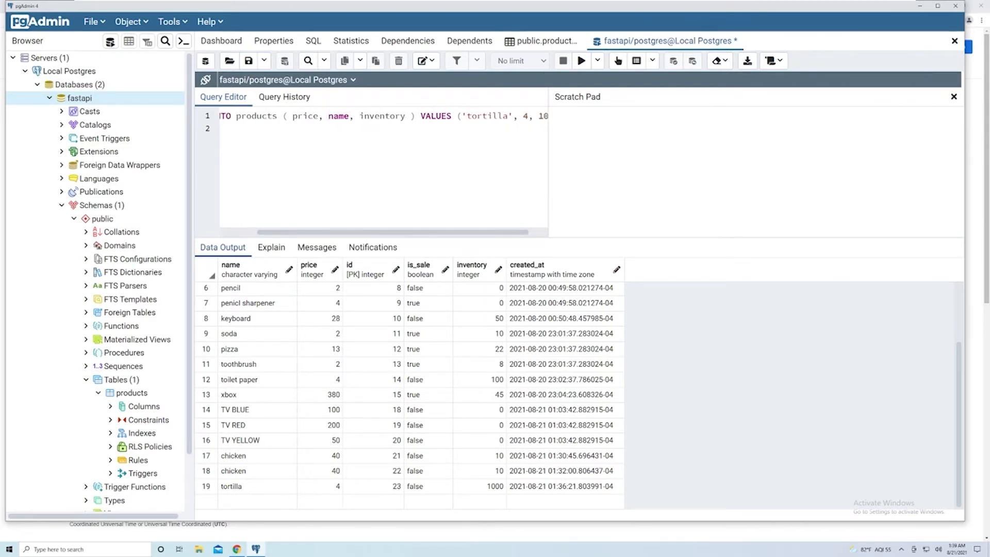
mouse_move(390, 208)
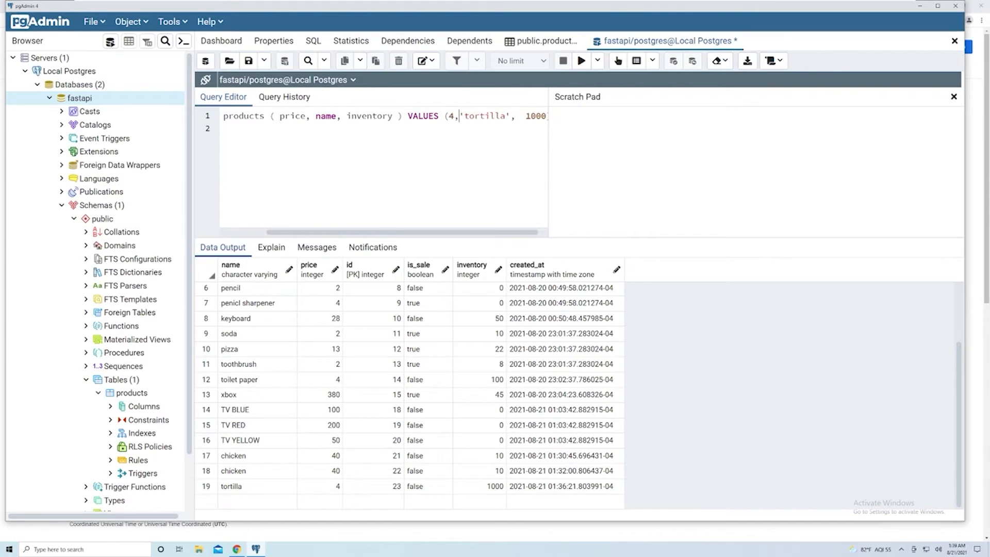
click(281, 117)
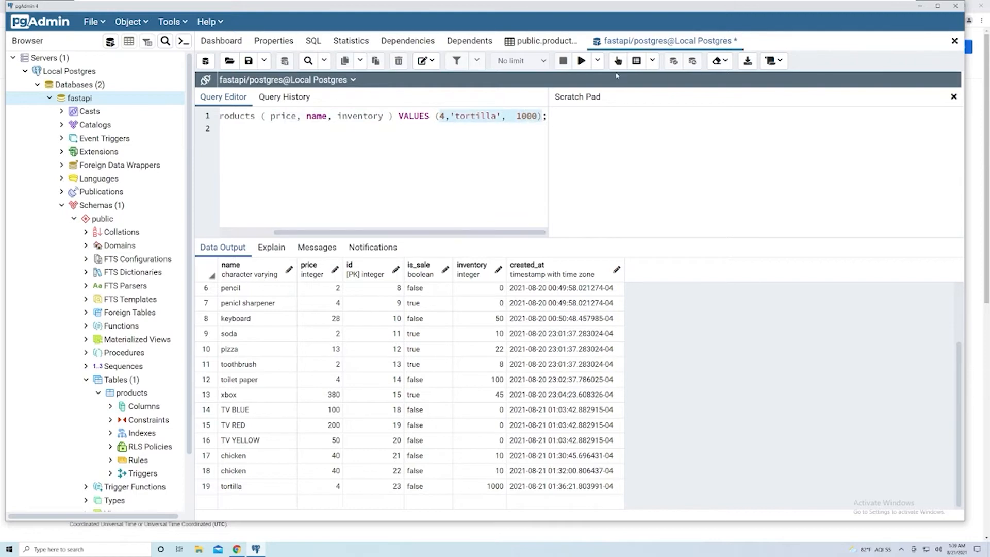
mouse_move(584, 69)
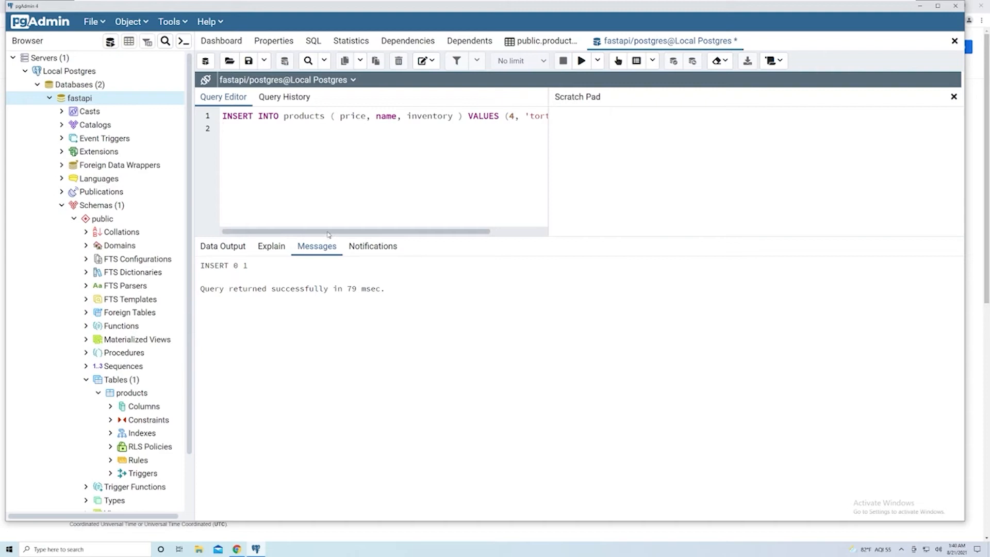
click(223, 129)
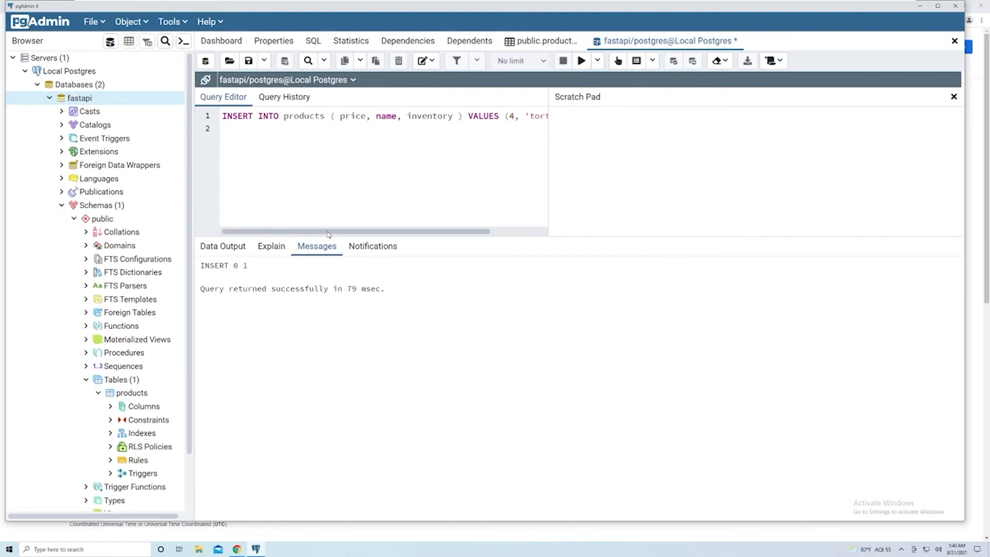
click(222, 129)
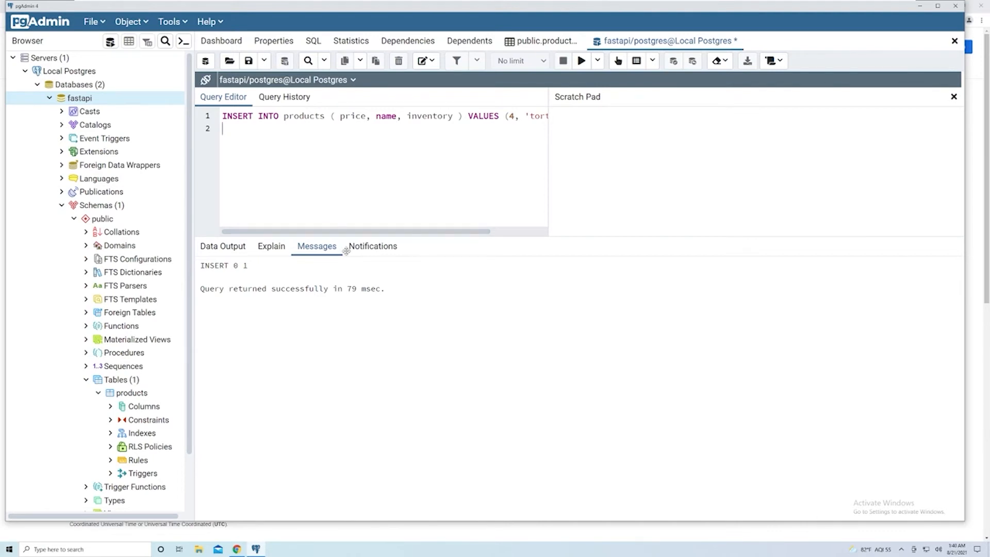
scroll(right, 3)
text(SELECT)
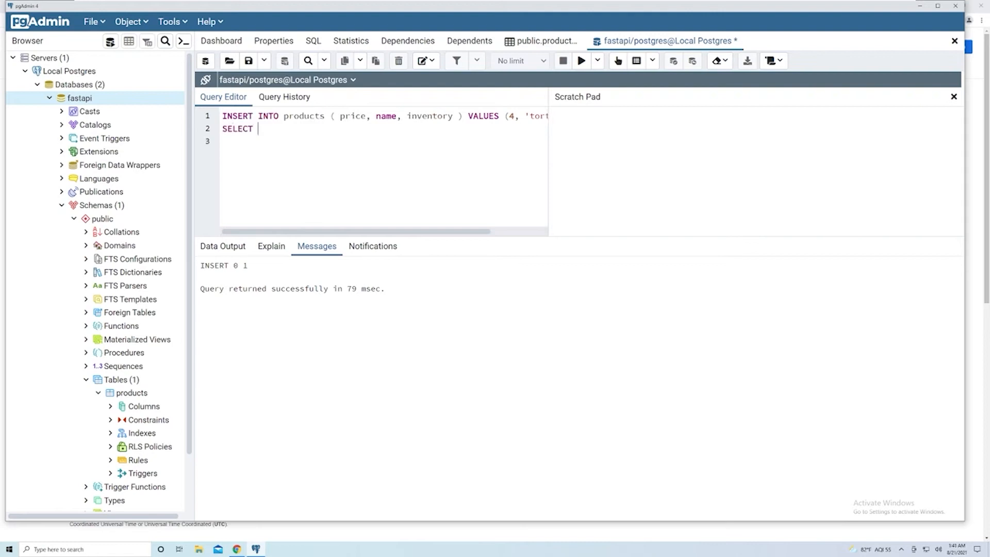
Step: Write SELECT * from products WHERE name = 'tortilla'; to list the matching rows
text(* from)
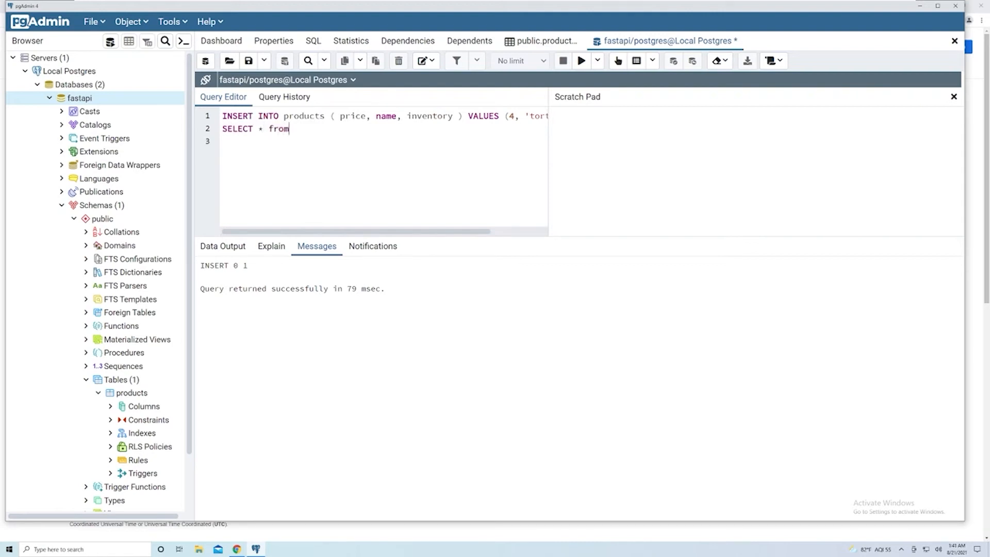
text(produc)
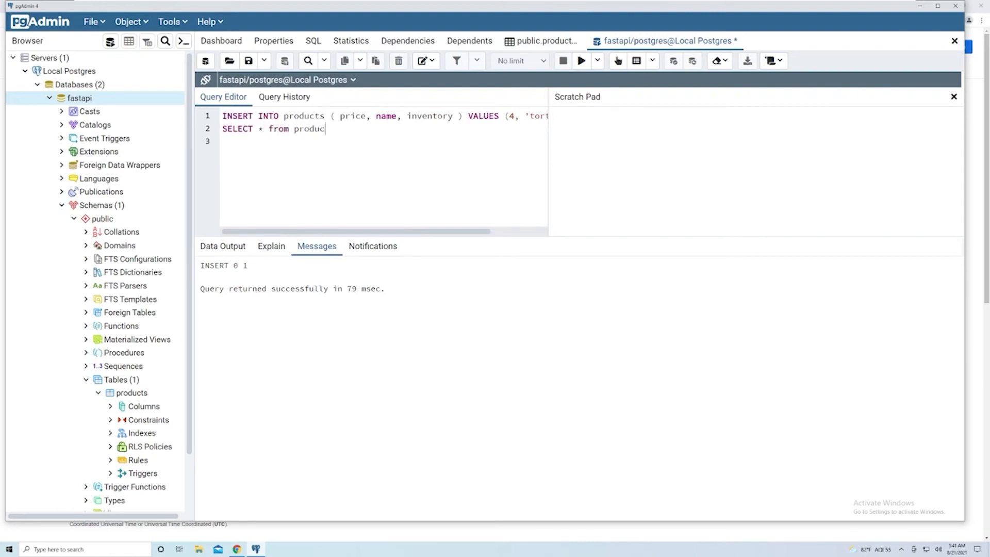
text(ts)
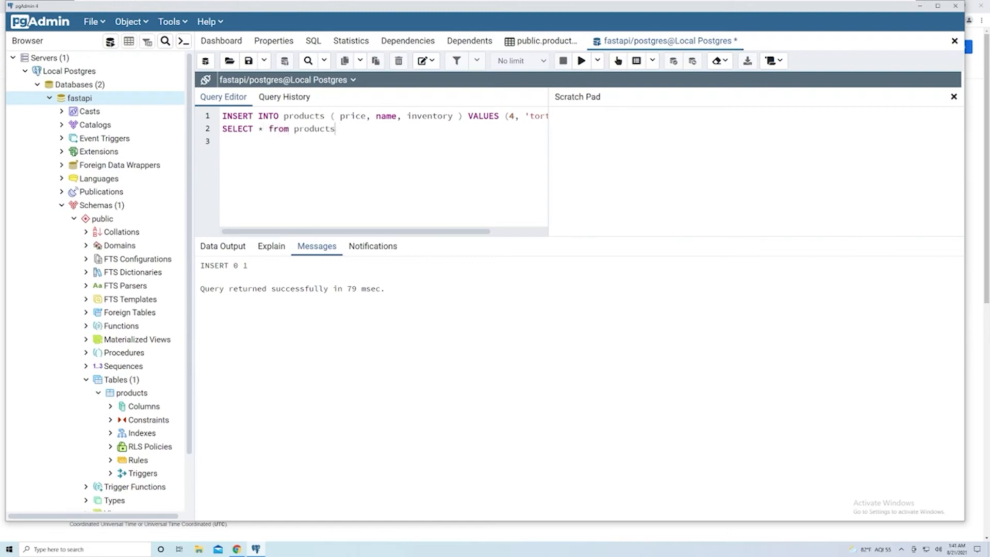
text(WE)
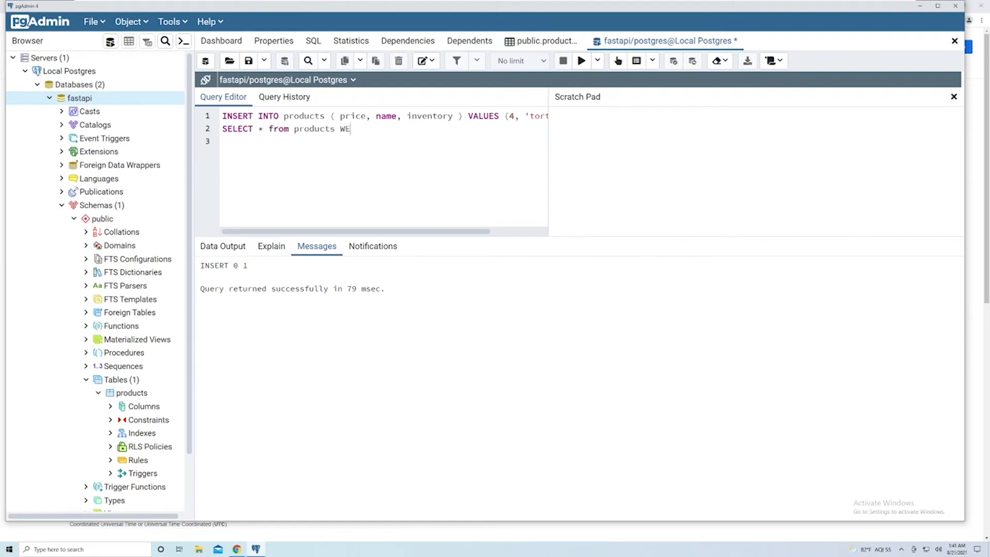
text(HERE)
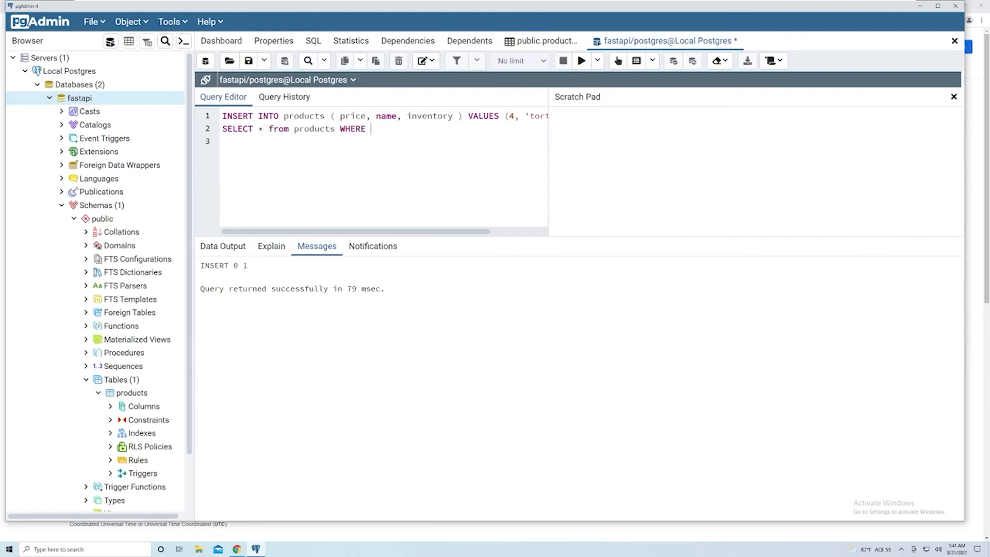
text(name =)
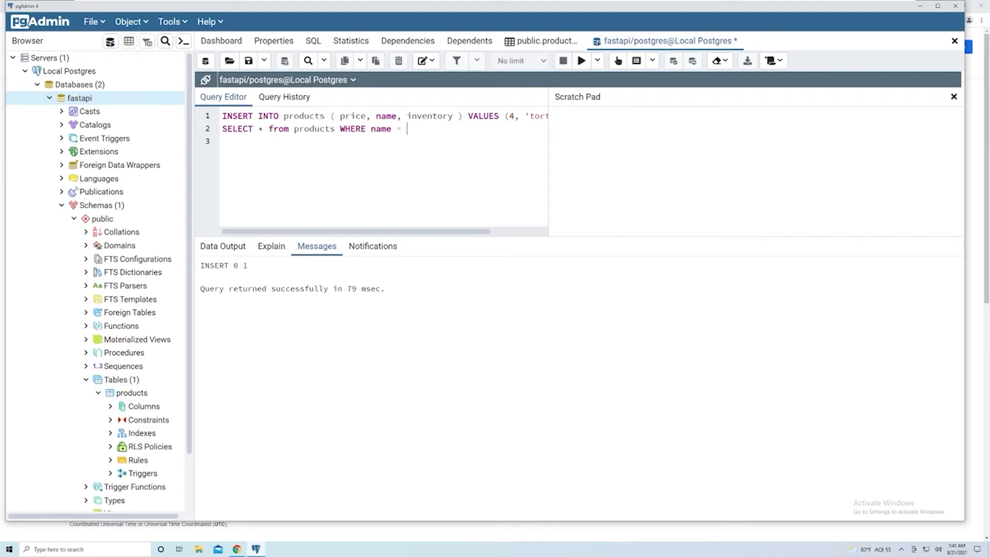
text('tortilla')
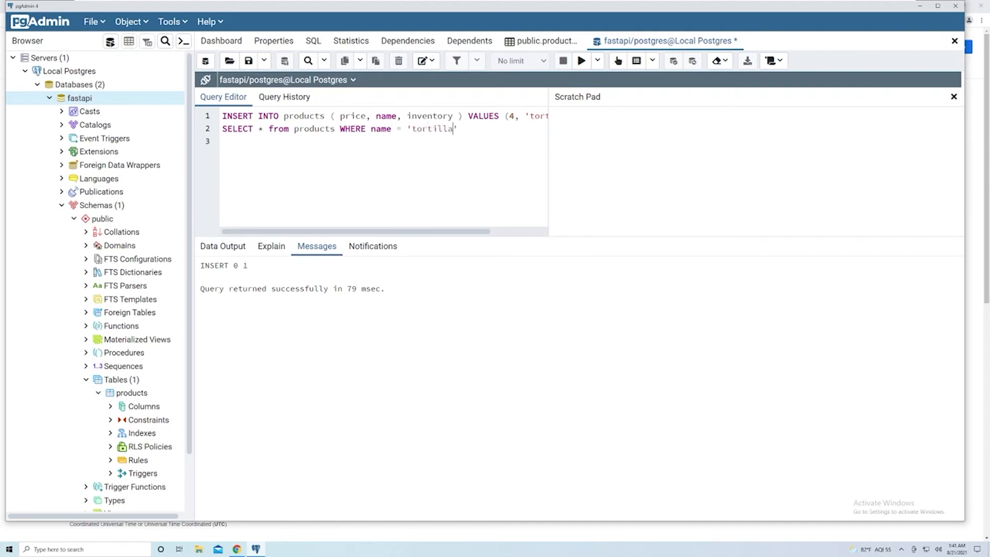
text(;)
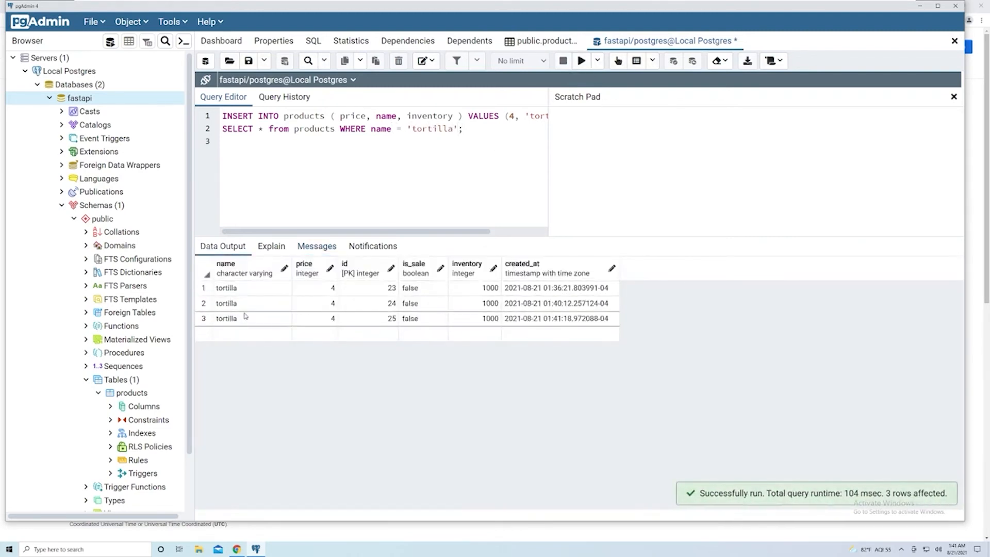
mouse_move(258, 310)
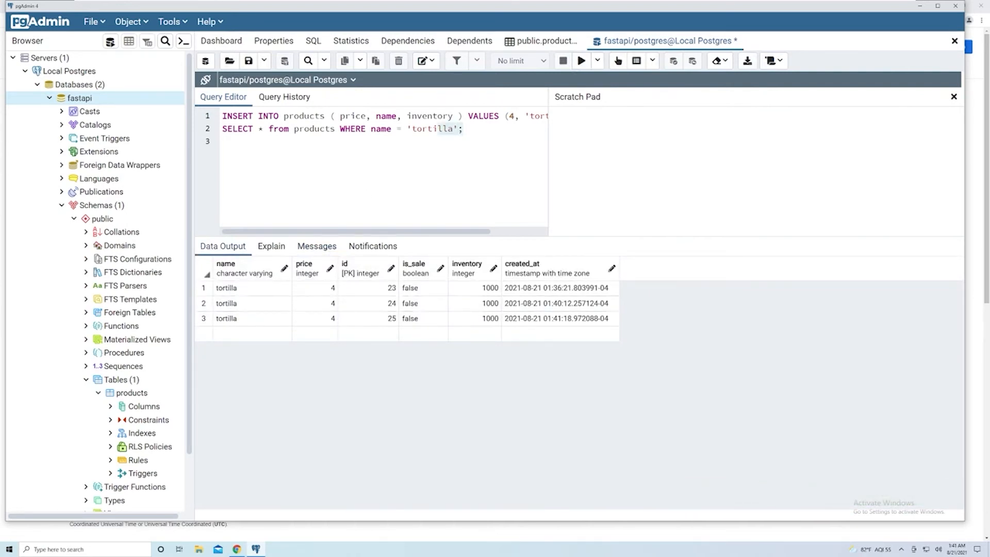
key(Delete)
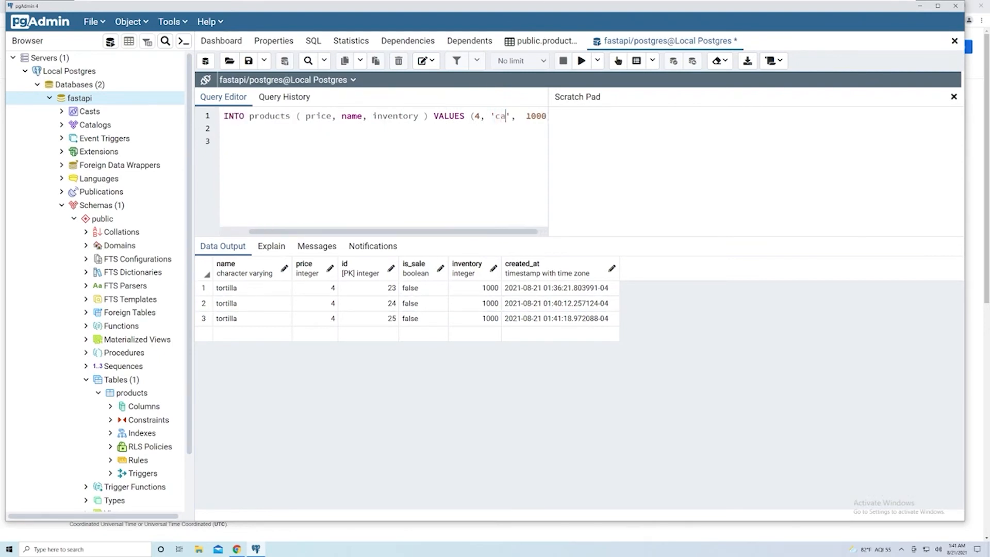
Step: Insert a car priced 10000 with inventory 1000 using returning * and run it
text(r)
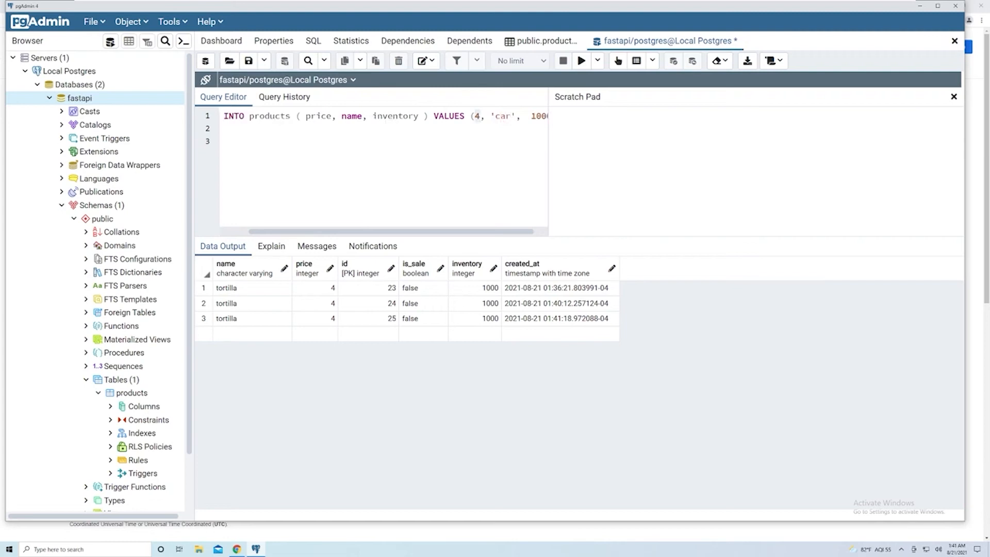
text(0000)
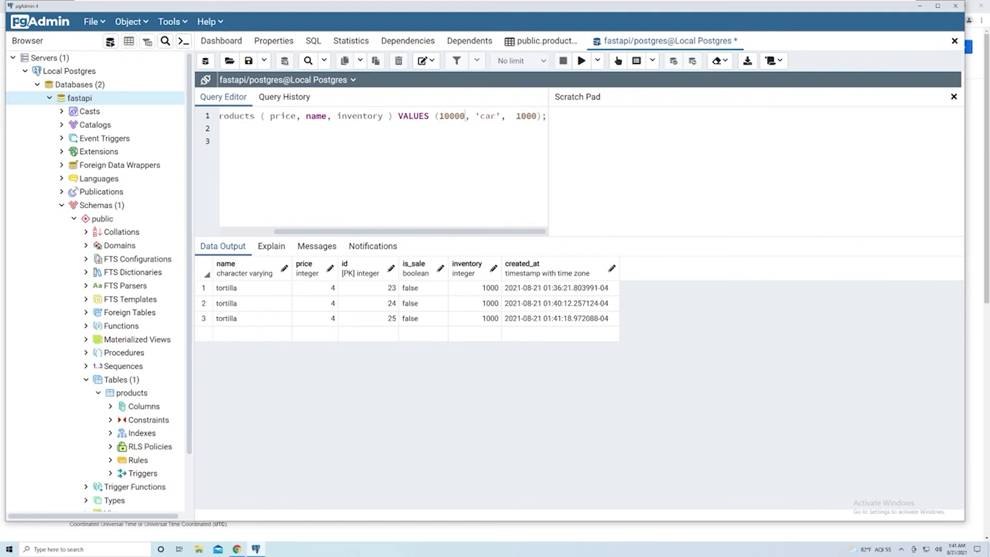
text(returning)
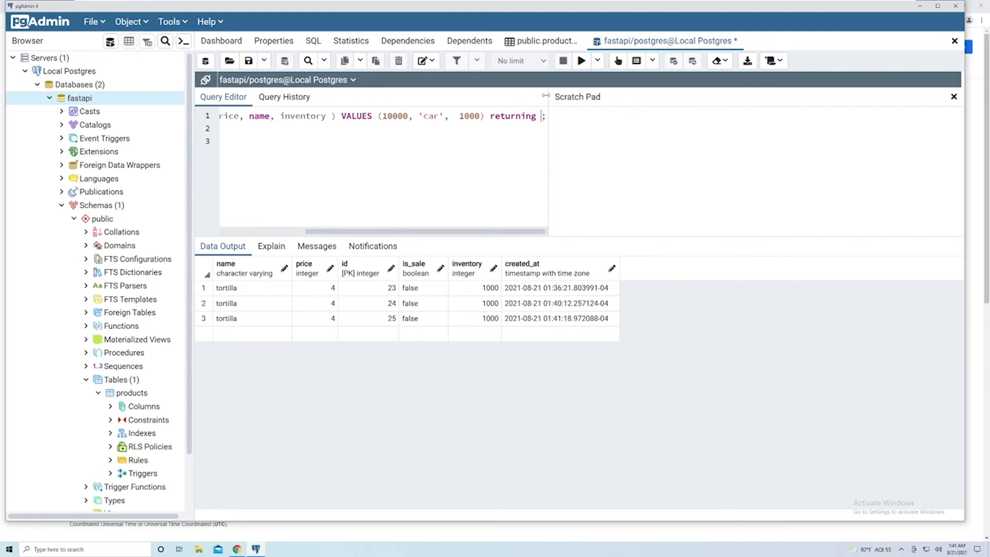
text(id)
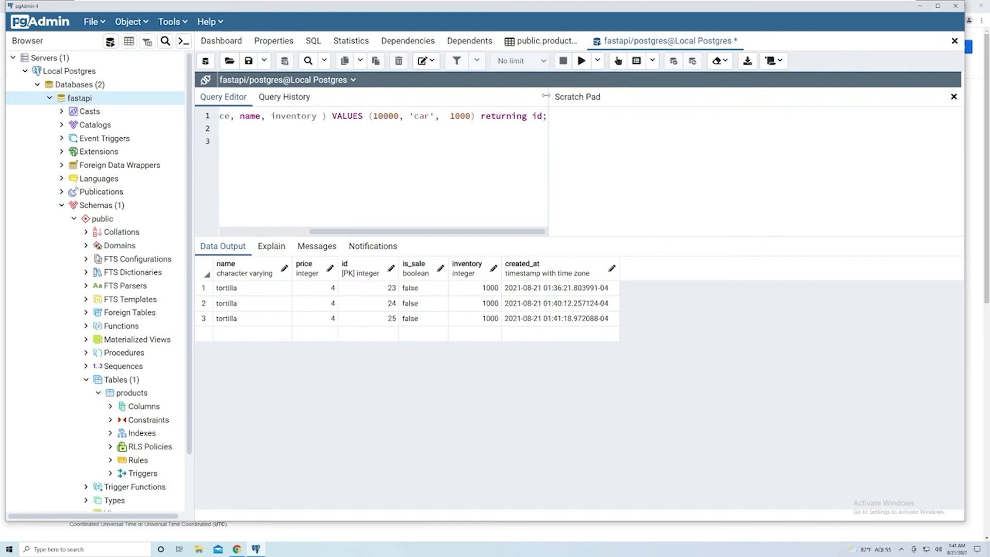
text(*)
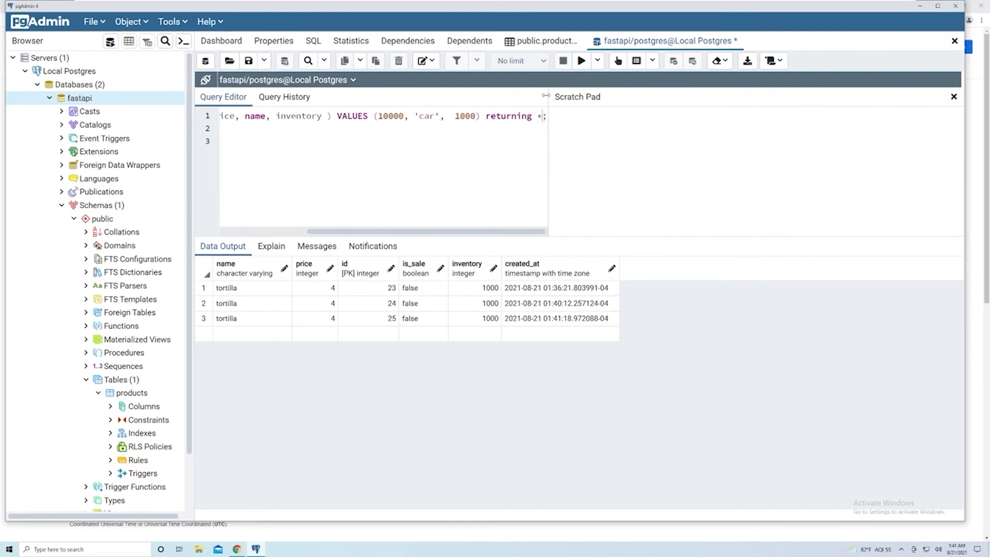
click(579, 61)
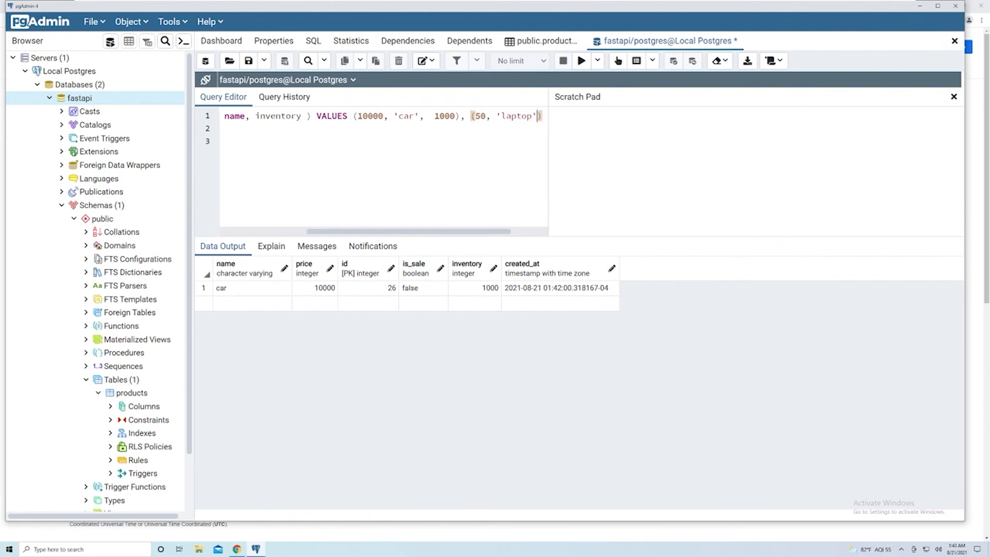
Step: Extend the VALUES list with (50, 'laptop', 25), (60, 'monitor', 4) and run the multi-row insert
text(, 25)
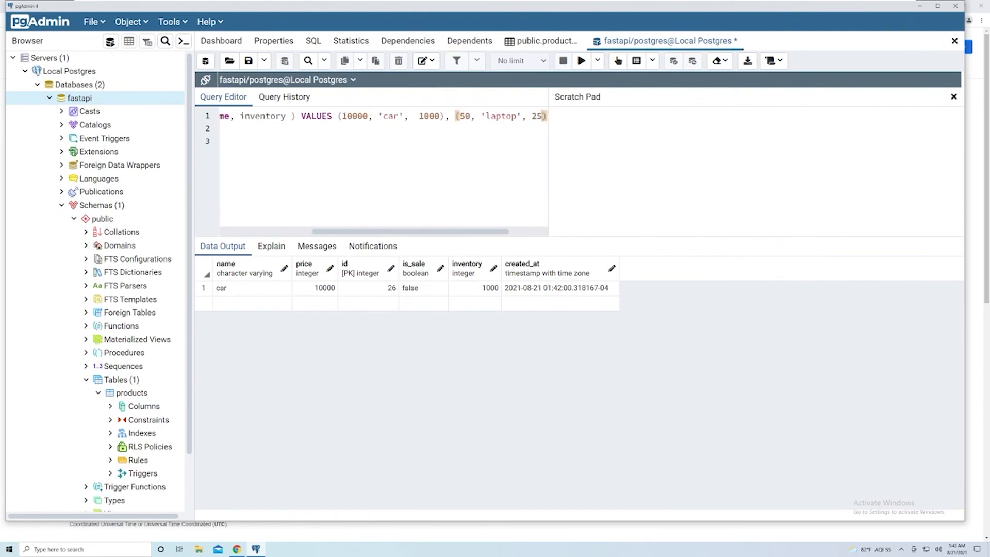
text(returning)
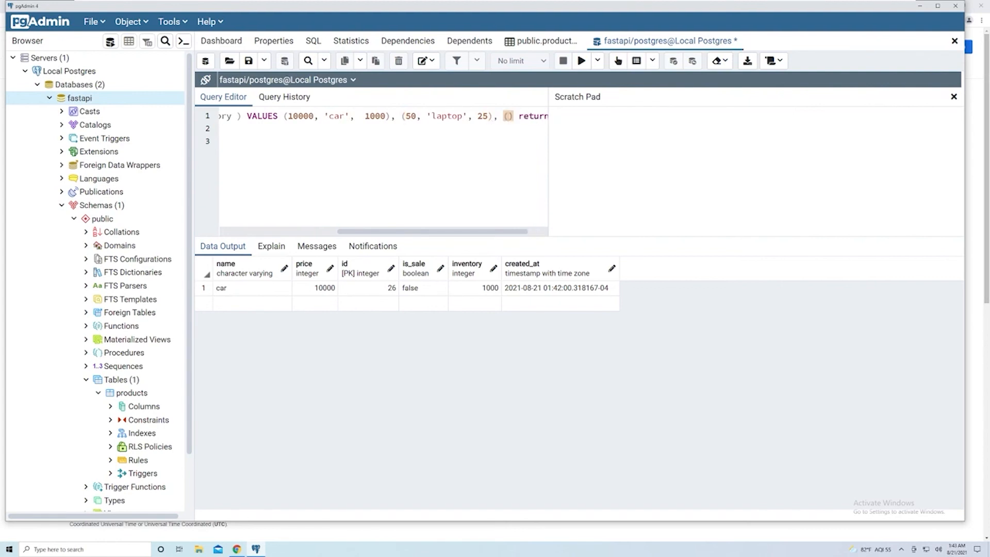
text((60,)
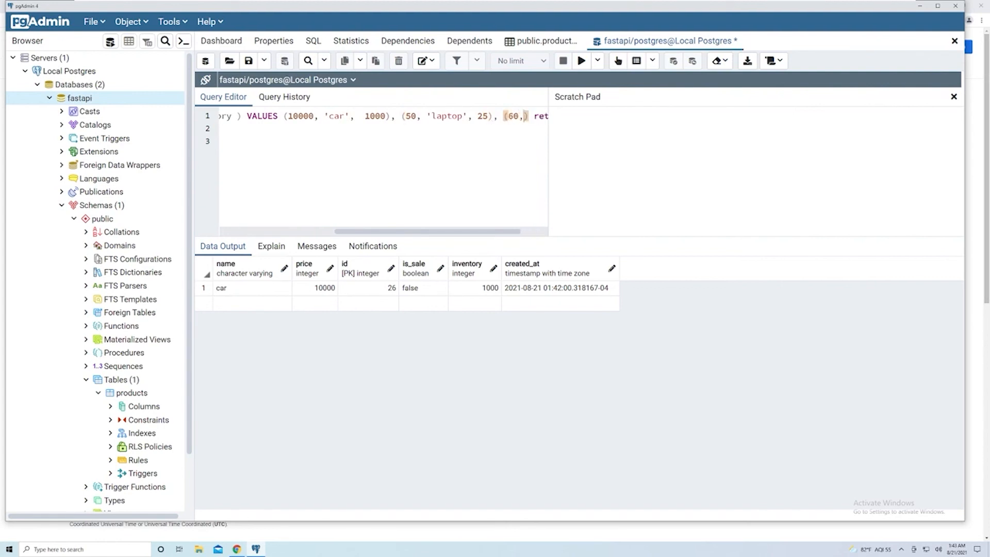
text(')
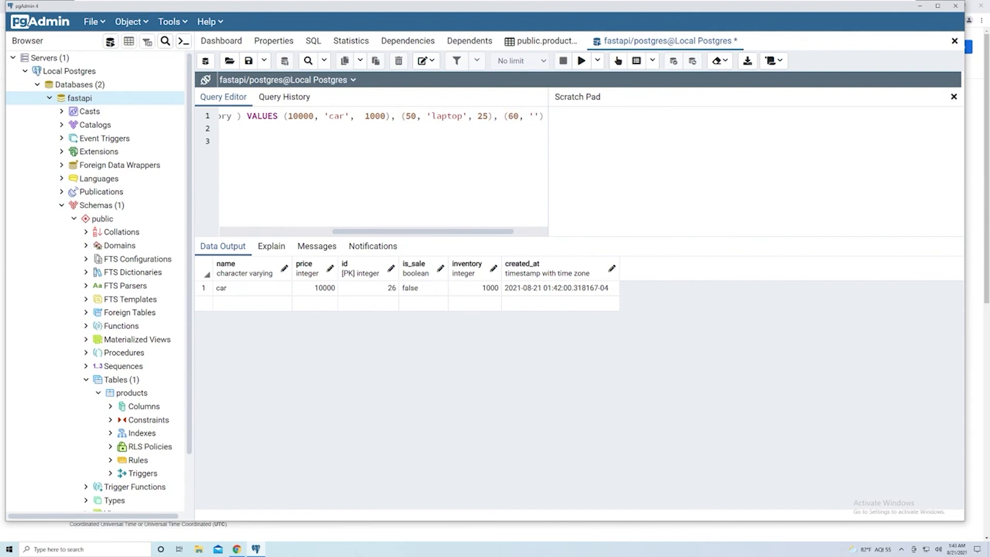
text(monitor)
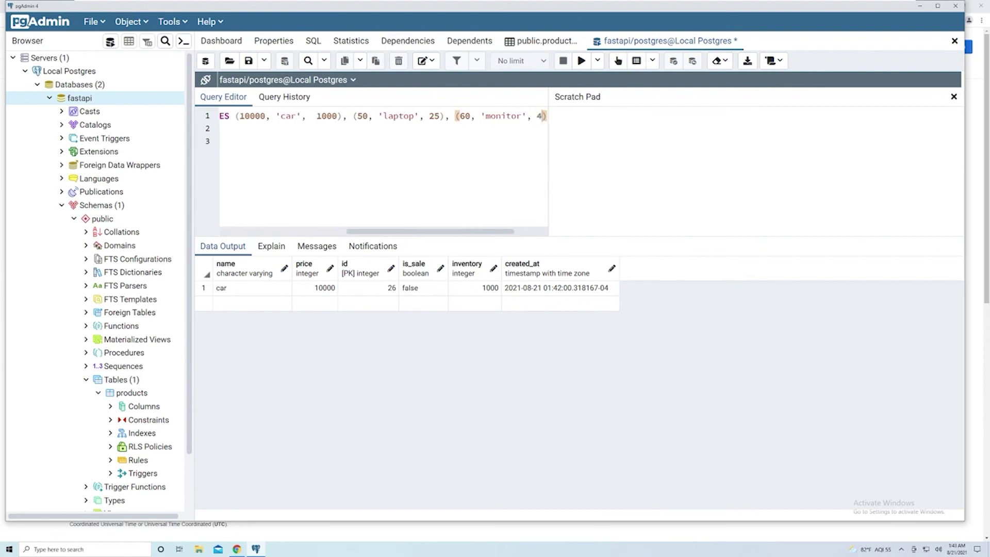
scroll(left, 3)
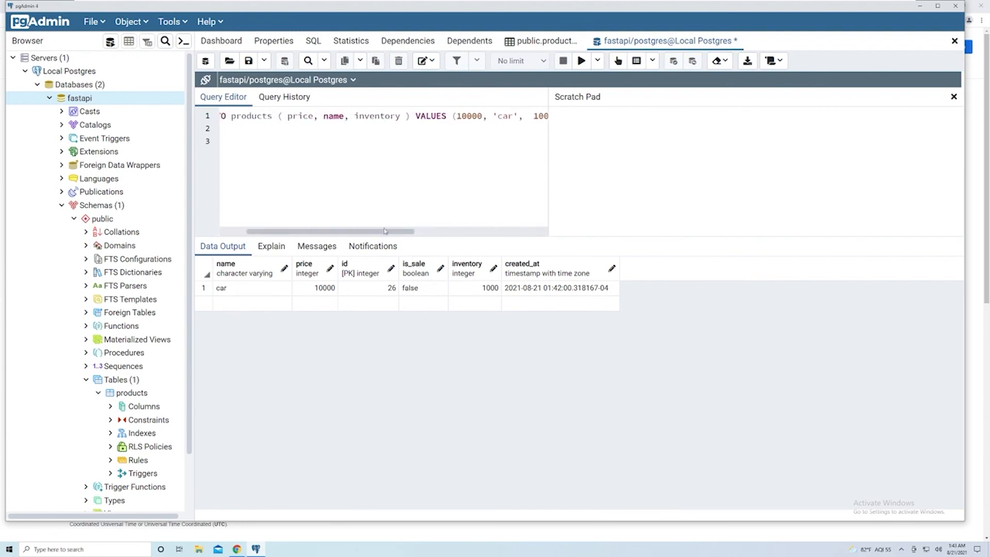
click(579, 61)
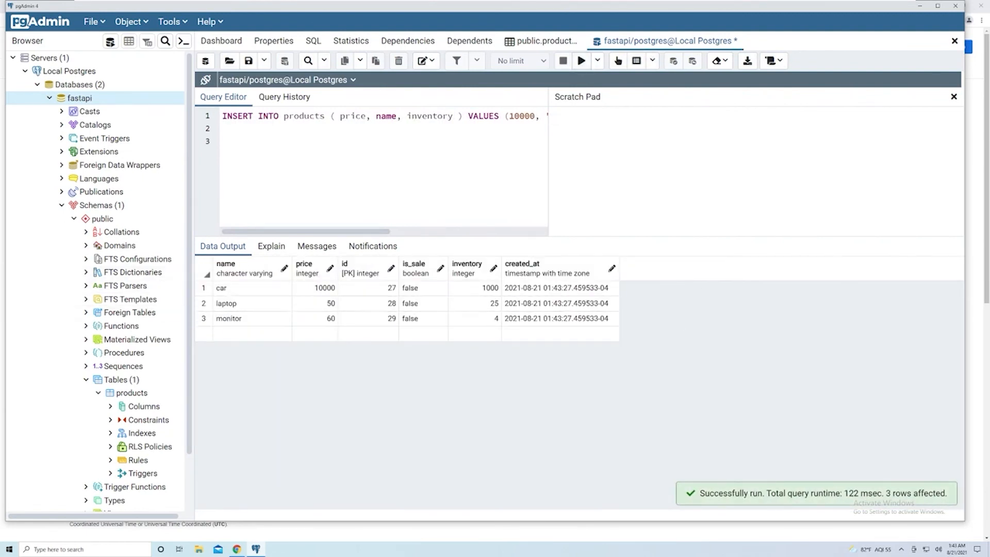
mouse_move(351, 237)
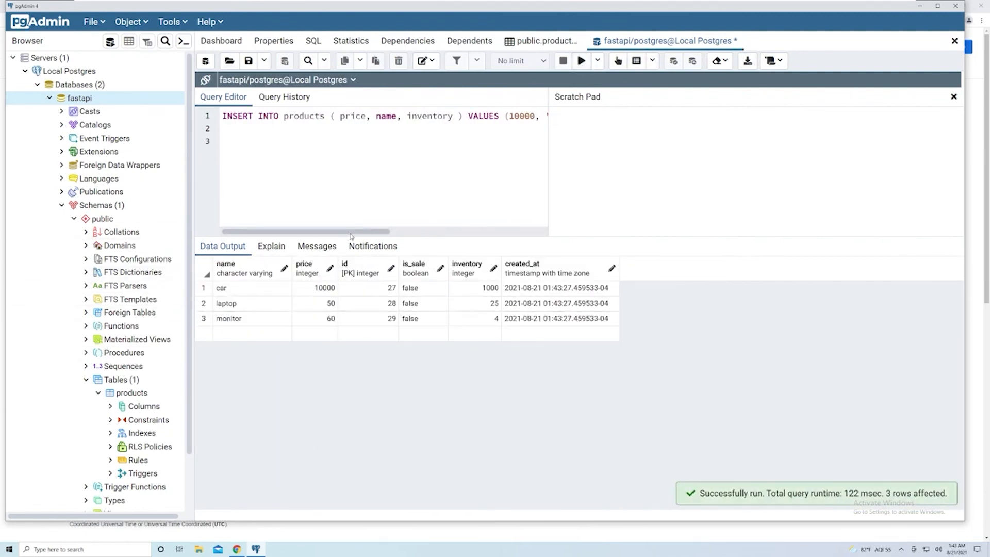
Step: Limit returning to id, created_at, name and rerun the three-product insert
scroll(right, 3)
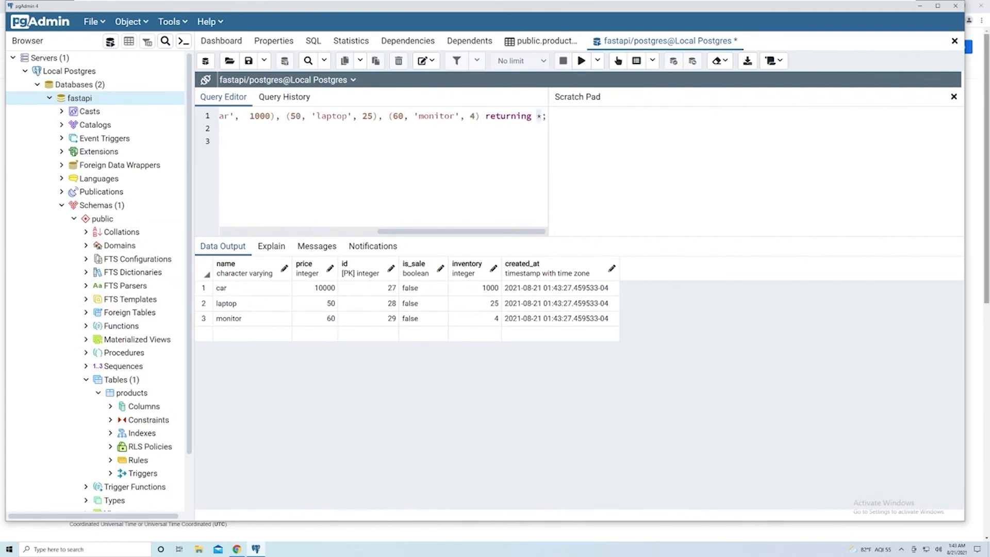
text(id, created_at, name)
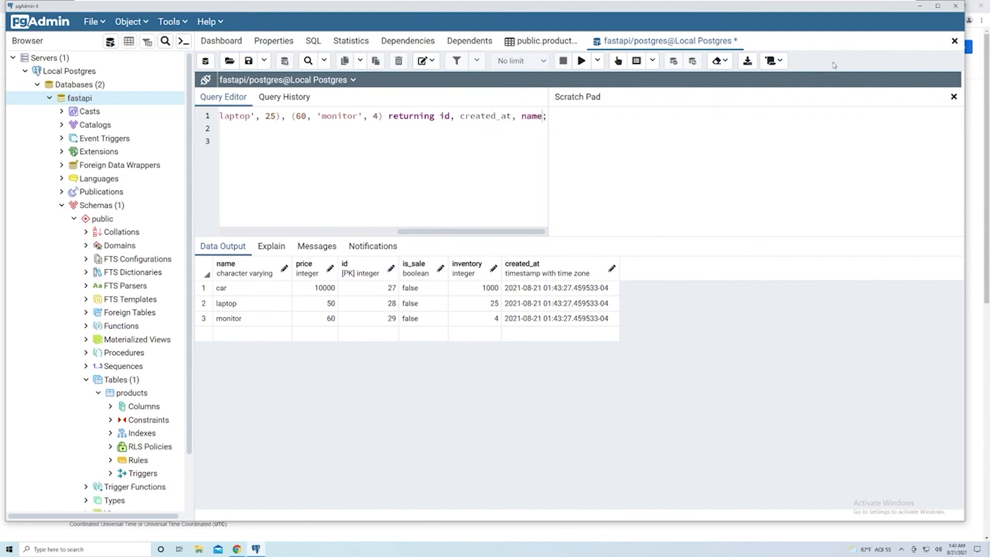
click(580, 61)
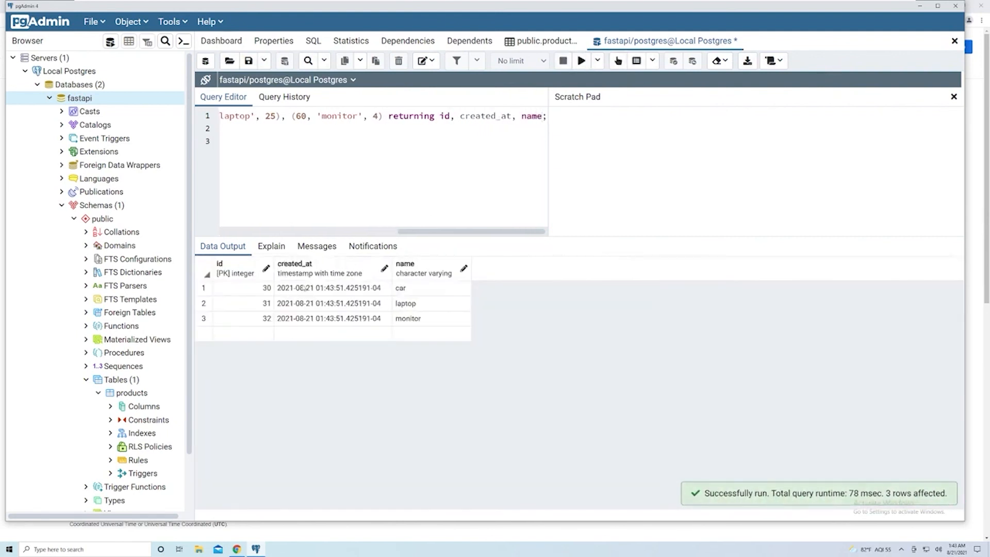